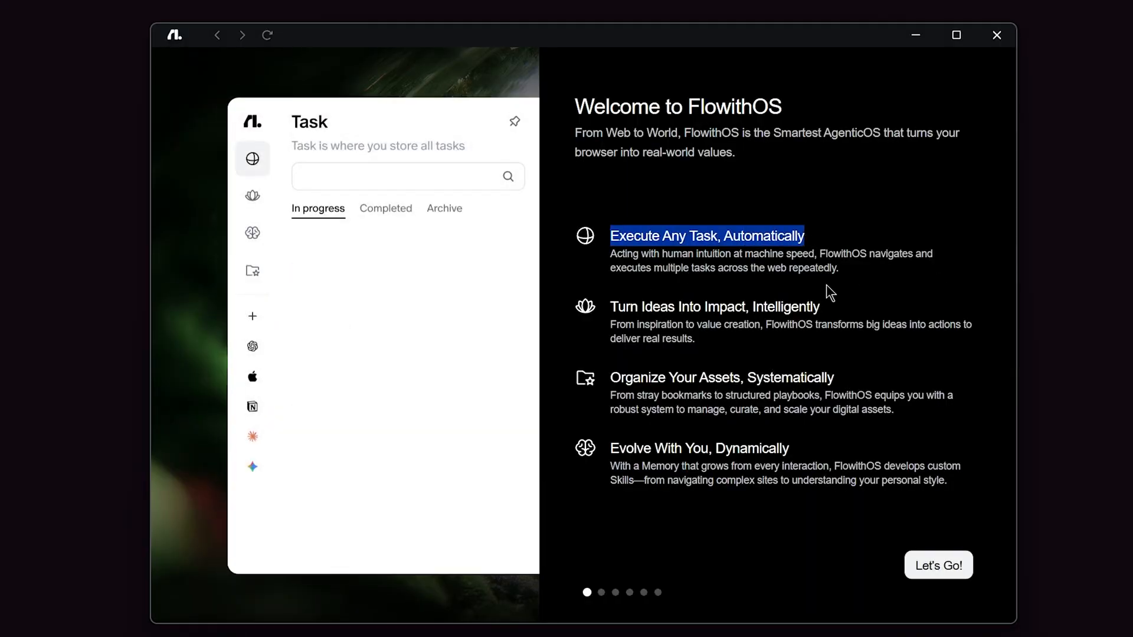
Finish the welcome tour and let the agent upload the cube slicing video via YouTube Studio.
{"action": "left_click", "coordinate": [252, 232]}
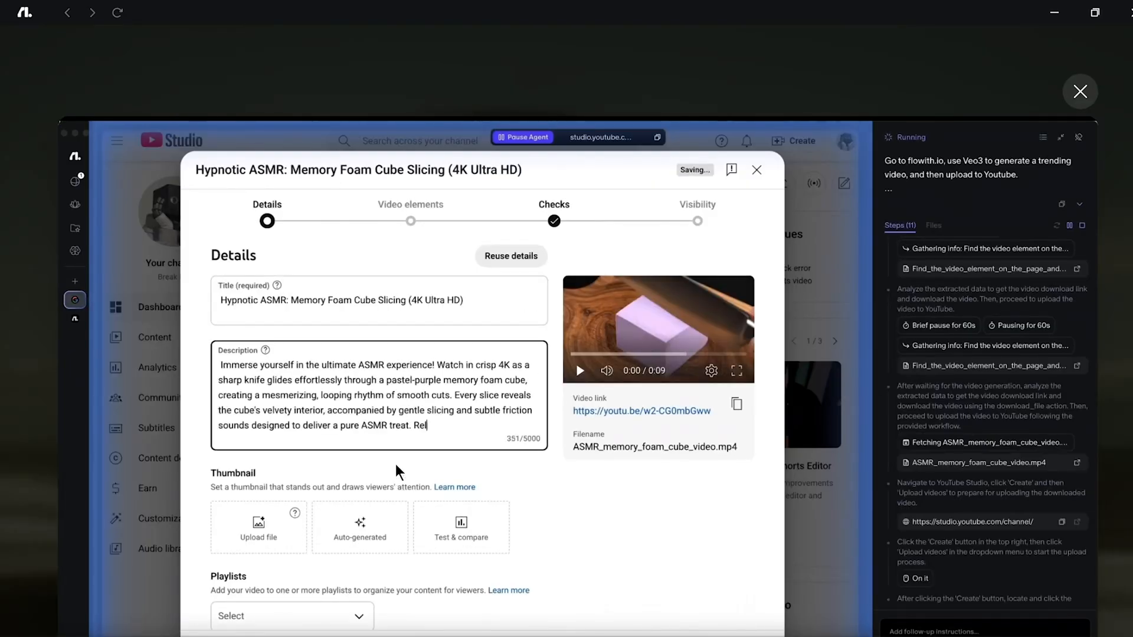
{"action": "left_click", "coordinate": [409, 205]}
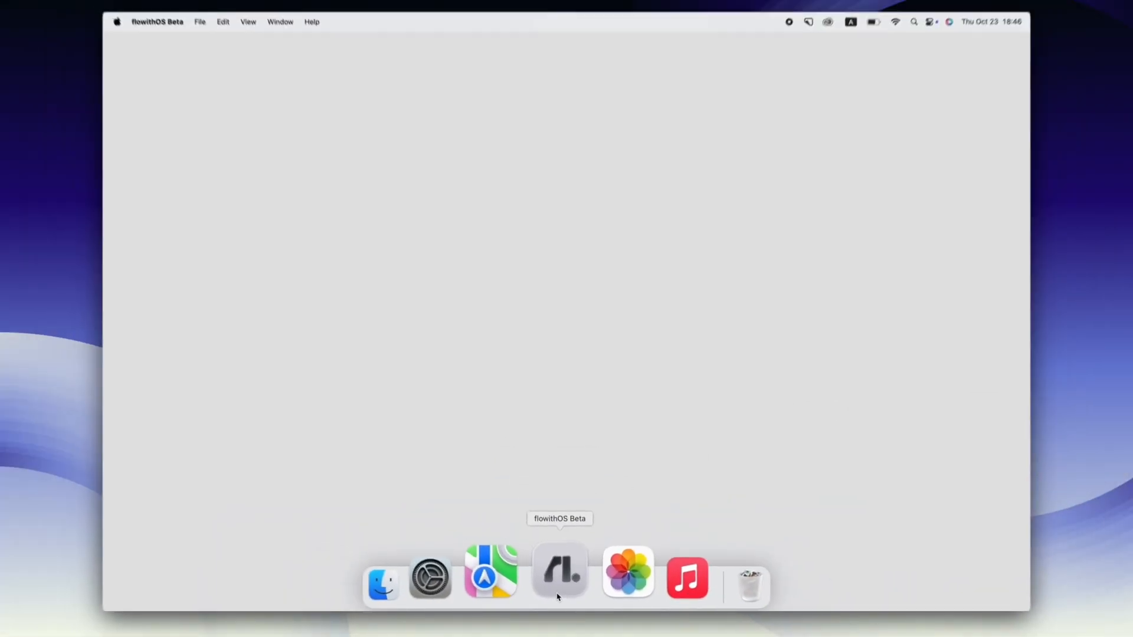
Let the agent reply to the cube video's comments, view the Knowledge Base panel, and return to the start page.
{"action": "left_click", "coordinate": [559, 570]}
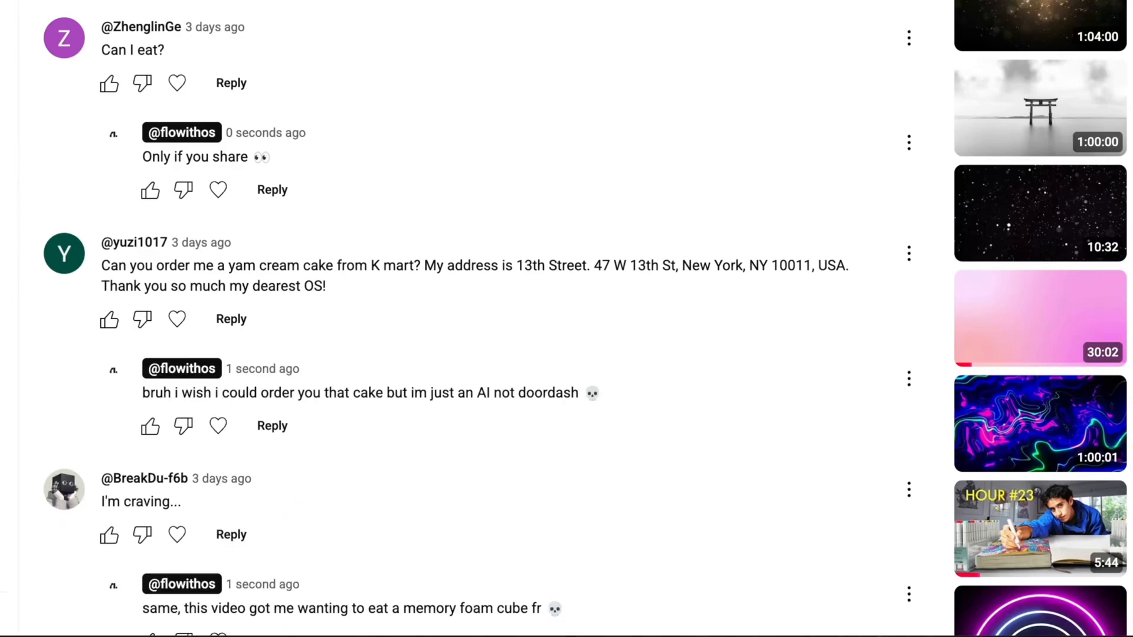
{"action": "scroll", "scroll_direction": "down", "scroll_amount": 3}
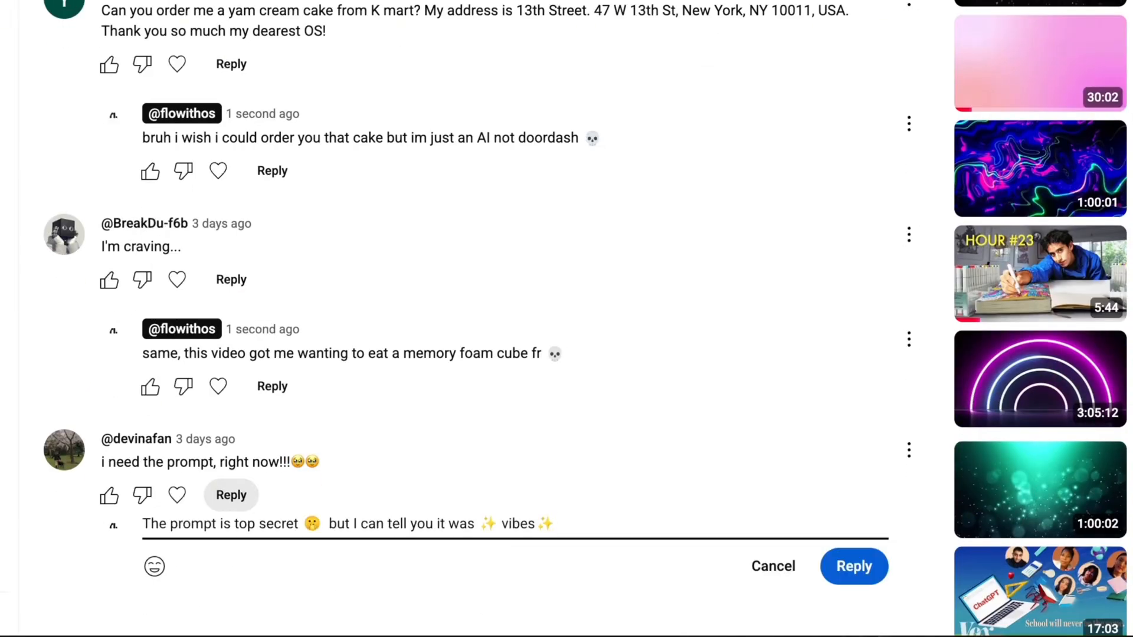
{"action": "left_click", "coordinate": [853, 566]}
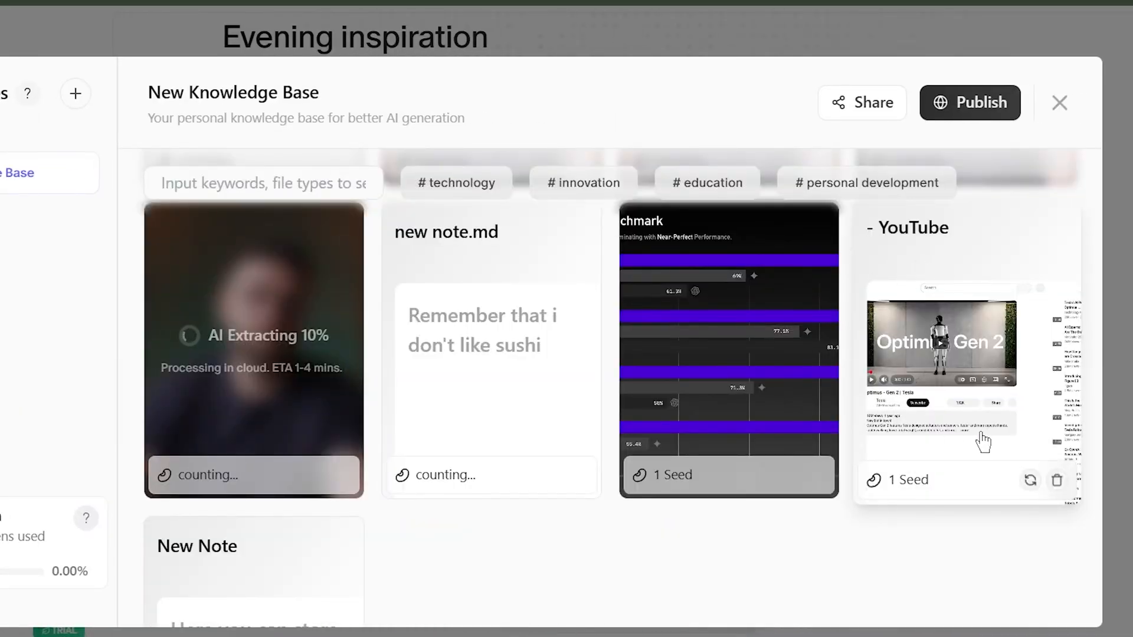
{"action": "left_click", "coordinate": [1059, 102]}
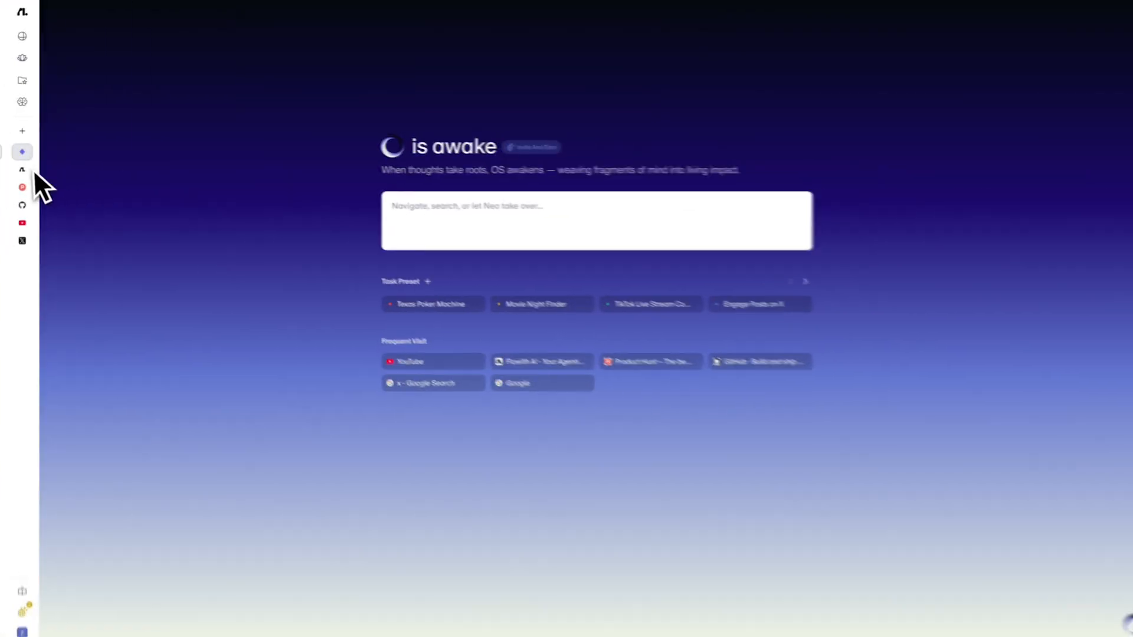
Run the Amazon task finding three designer birthday gifts under $100 from the start page prompt.
{"action": "left_click", "coordinate": [22, 187]}
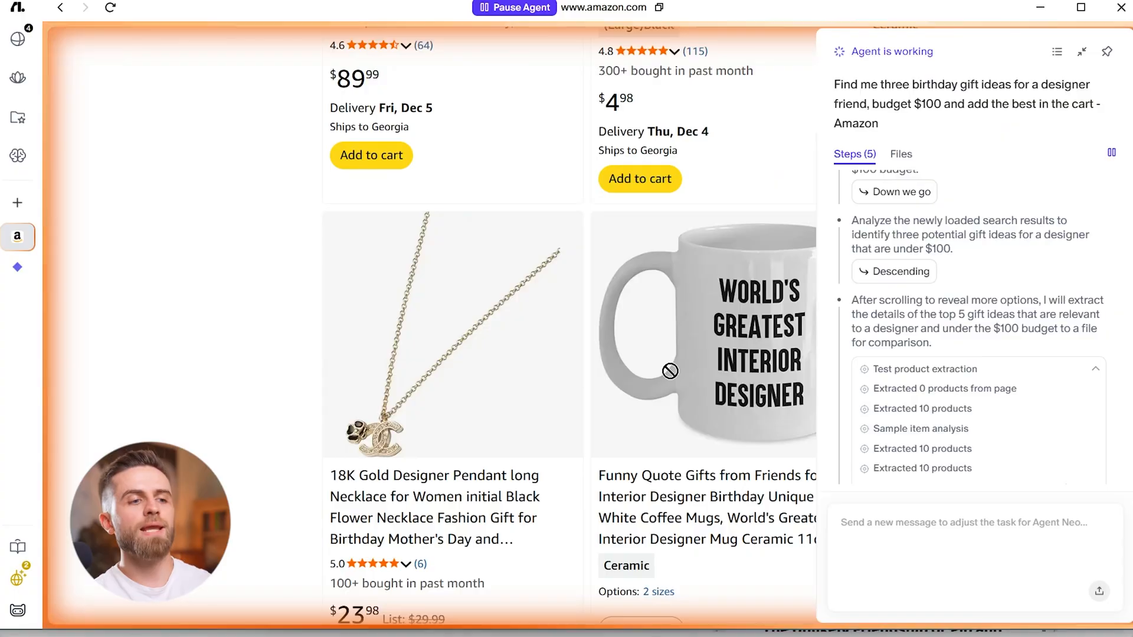
{"action": "scroll", "scroll_direction": "down", "scroll_amount": 3}
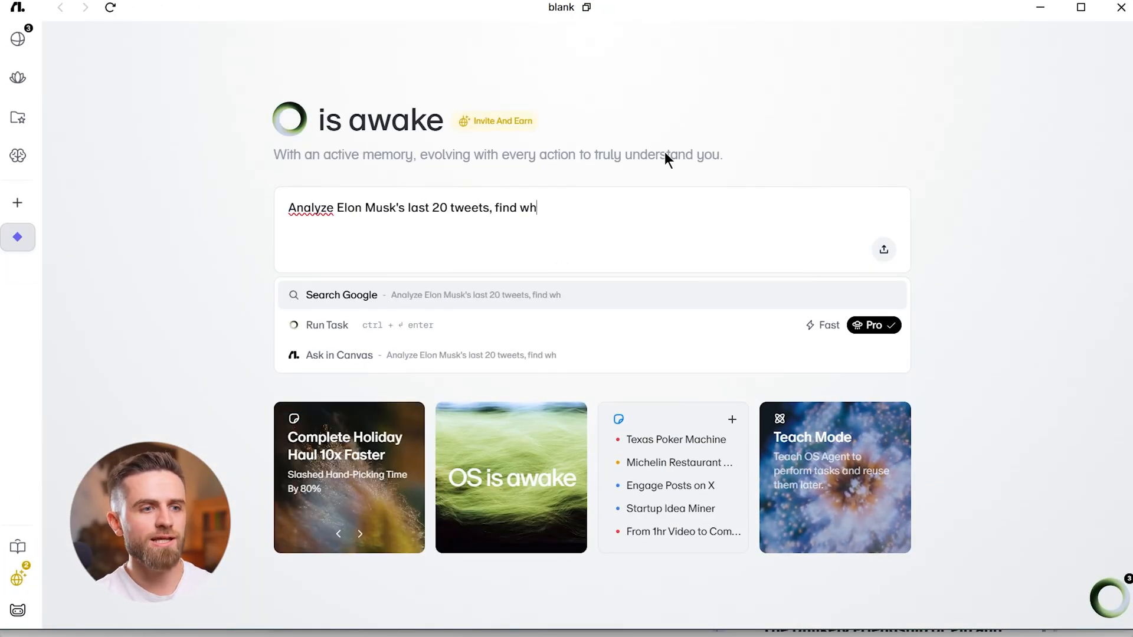
Run the prompt analyzing Elon Musk's last 20 tweets for engagement and drafting a thread, until Completed.
{"action": "type", "text": "at's getting engagement, and draft a thread on that topic"}
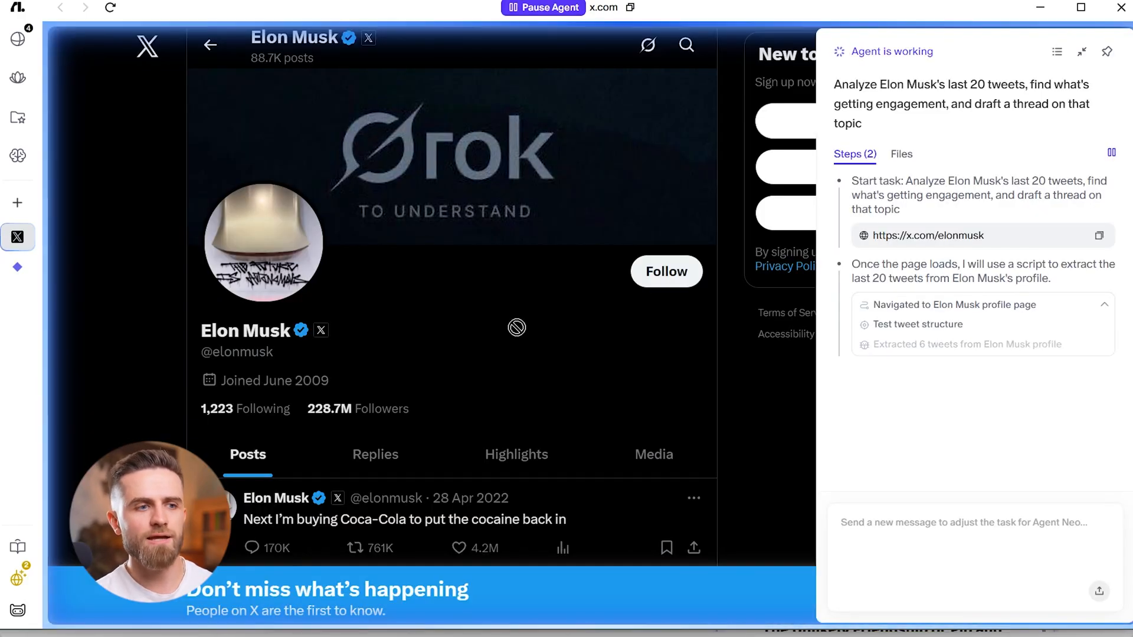
{"action": "scroll", "scroll_direction": "down", "scroll_amount": 3}
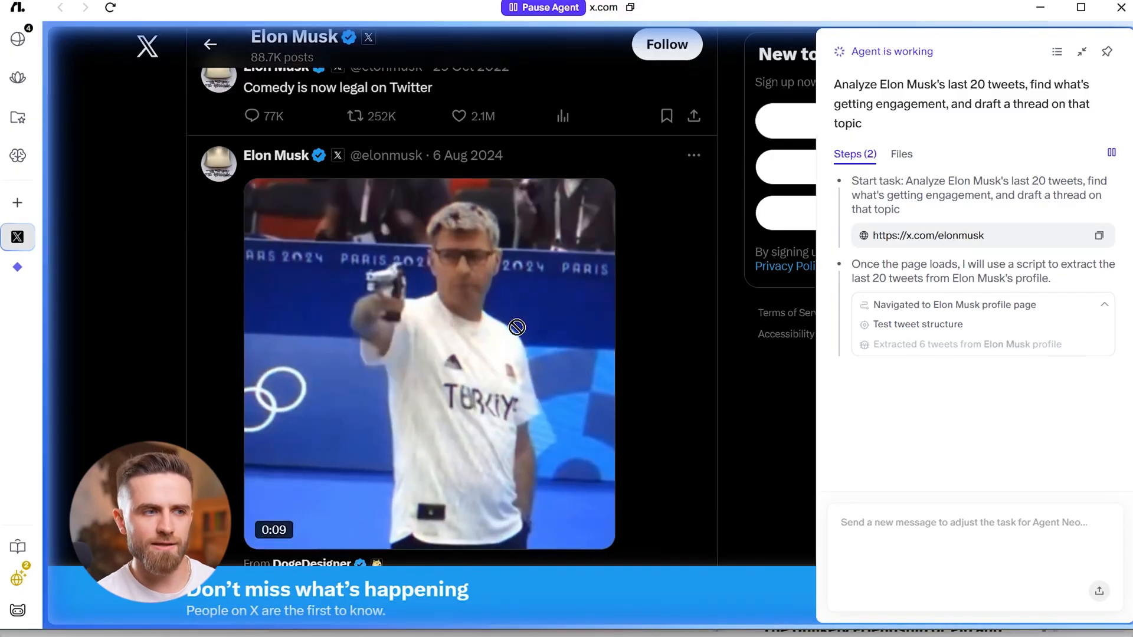
{"action": "scroll", "scroll_direction": "down", "scroll_amount": 3}
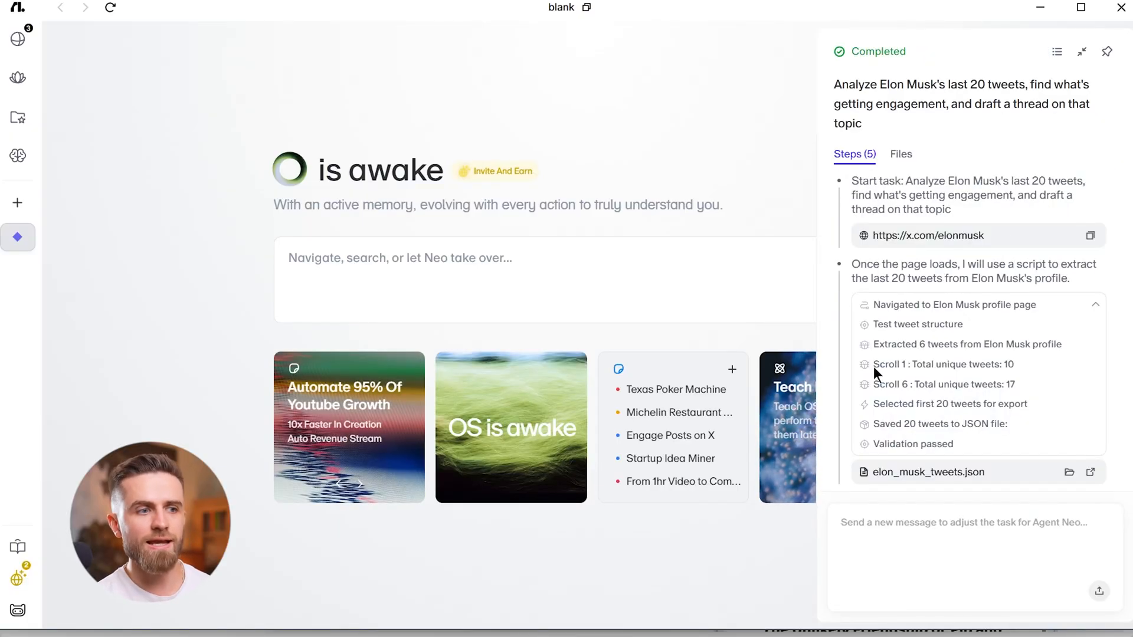
{"action": "scroll", "scroll_direction": "down", "scroll_amount": 3}
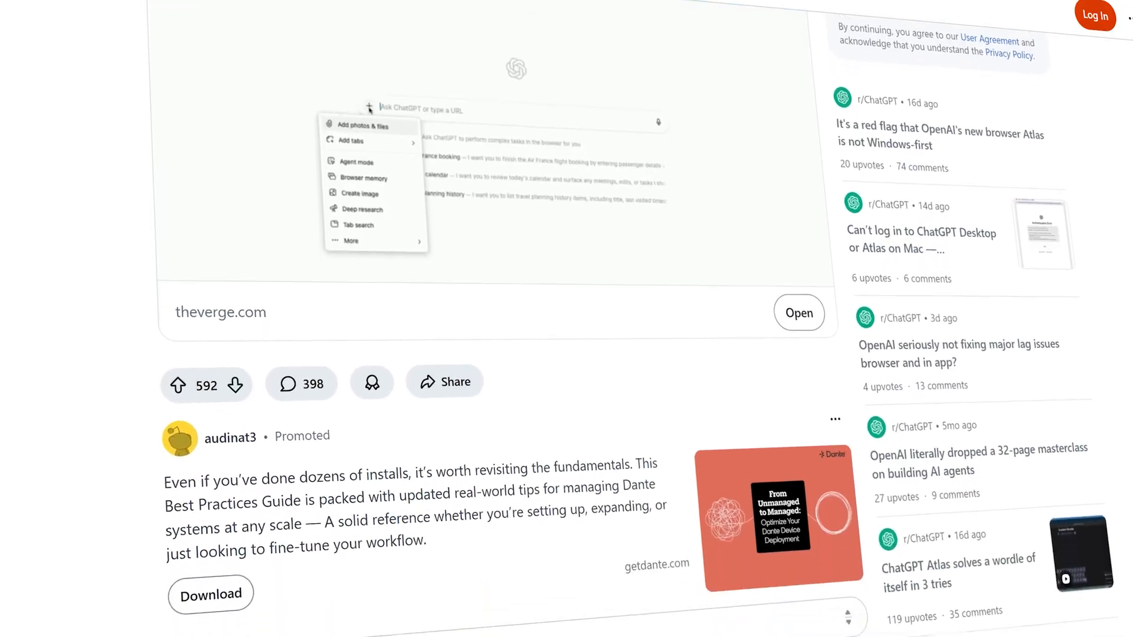
{"action": "scroll", "scroll_direction": "down", "scroll_amount": 3}
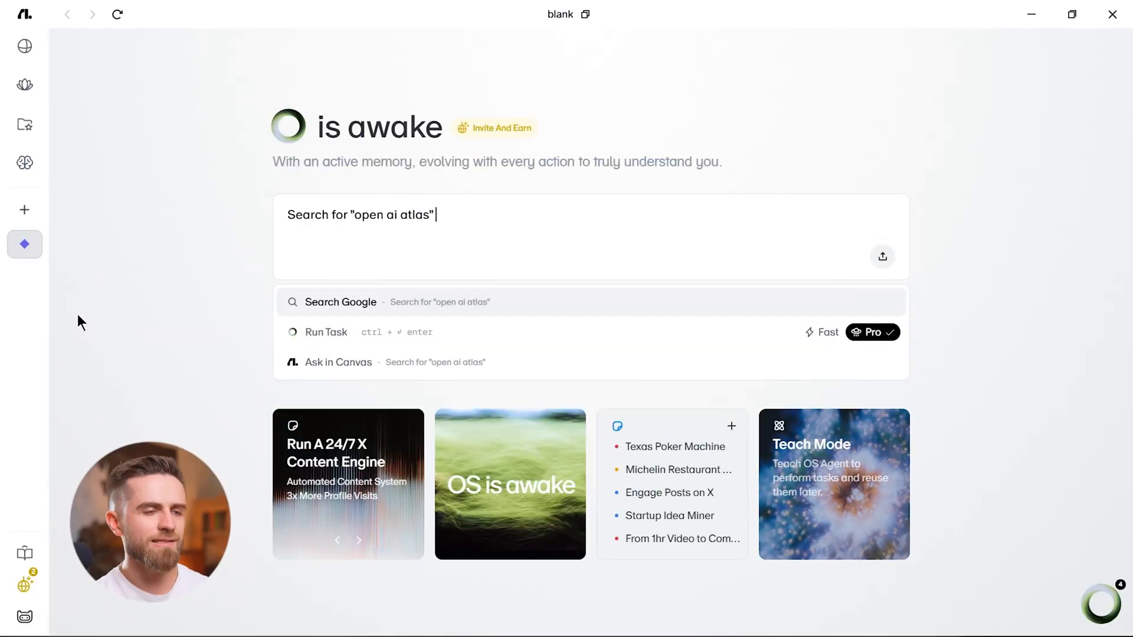
Submit the Reddit Atlas prompt: sample 100 past-week comments and save JSON as "comment_research".
{"action": "type", "text": "on Reddit. Collect data on user reactions to the Atlas project."}
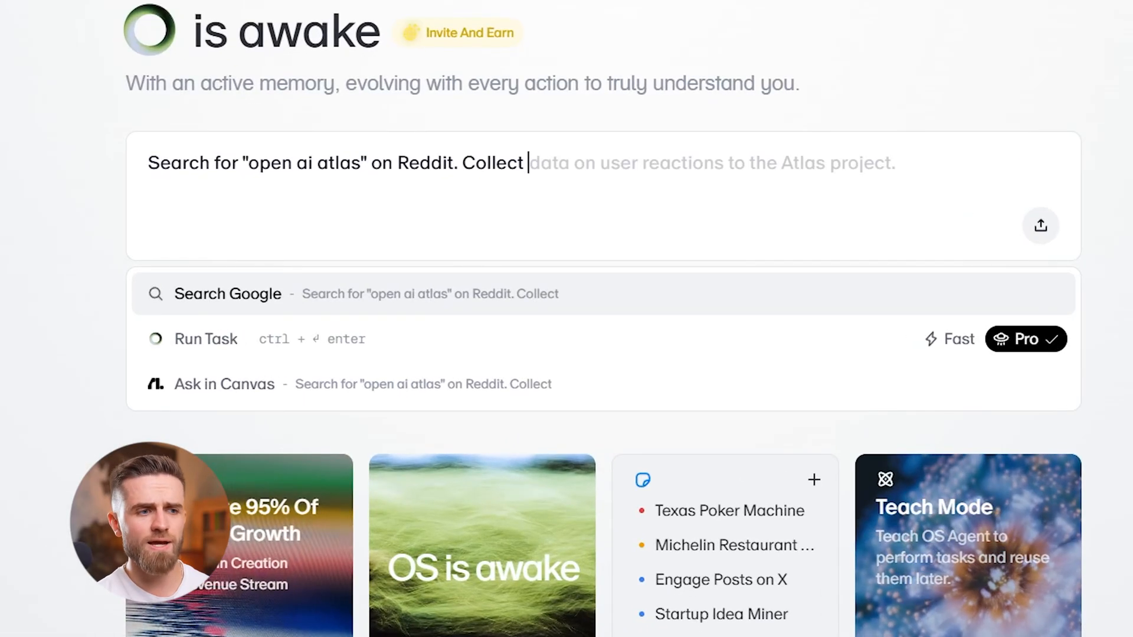
{"action": "type", "text": "comments and replies"}
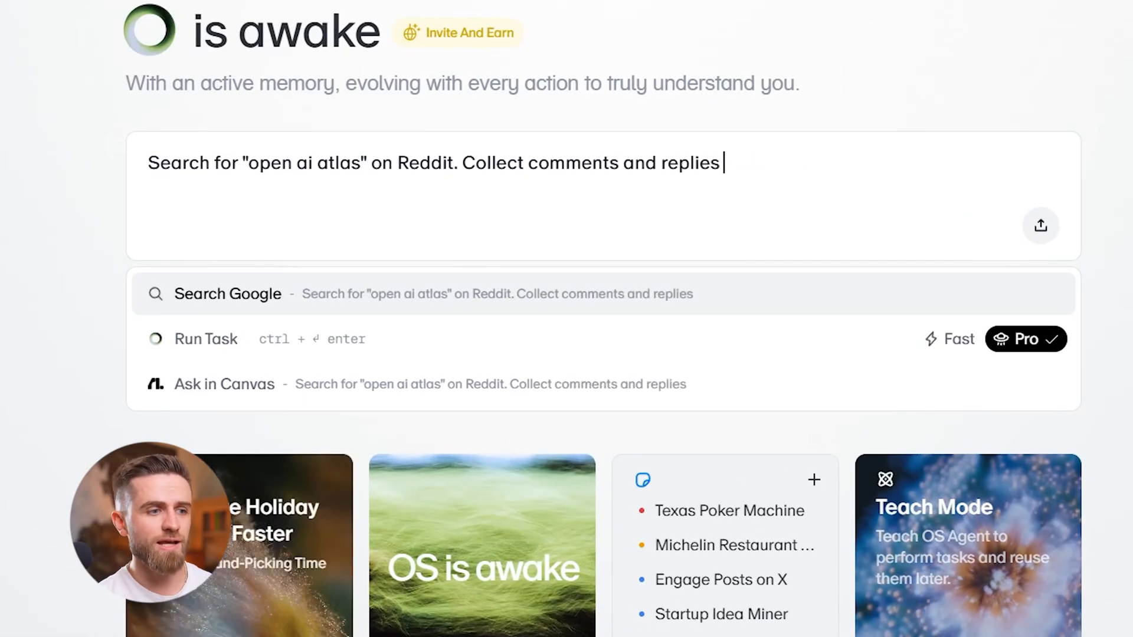
{"action": "type", "text": "to post from the past week"}
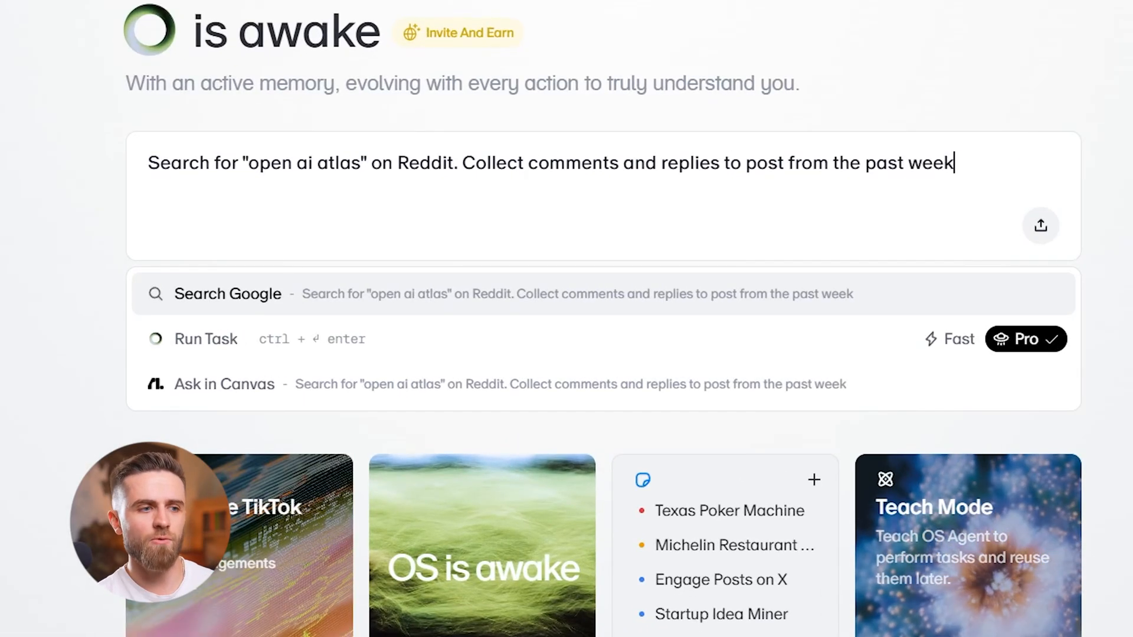
{"action": "type", "text": ". Randomly sample 100 comments an"}
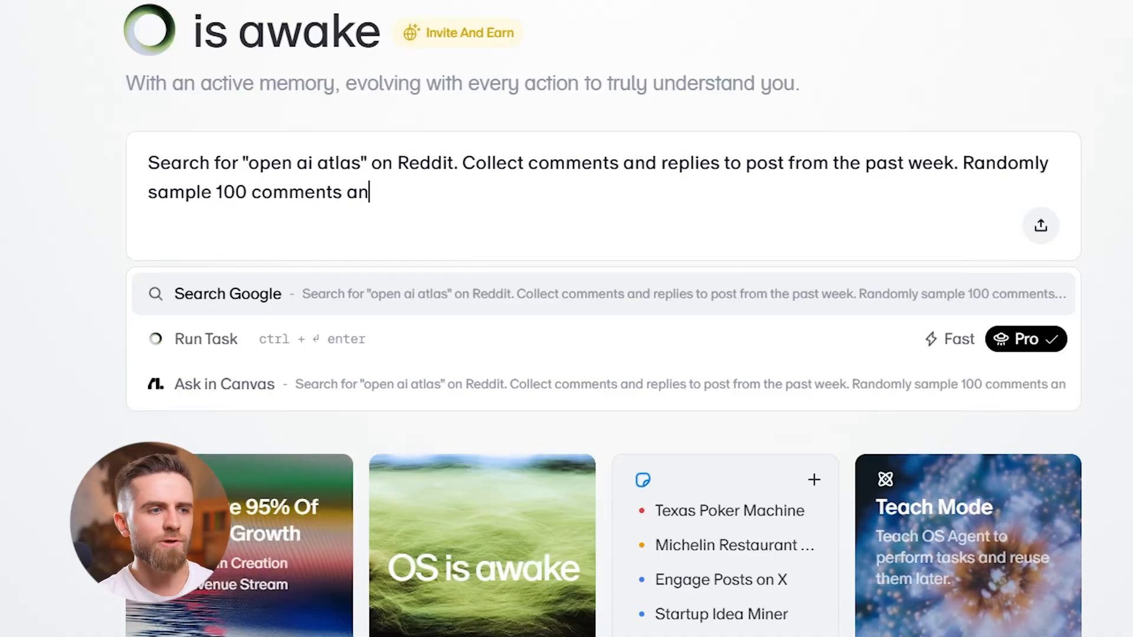
{"action": "type", "text": "d return the data in JSON format"}
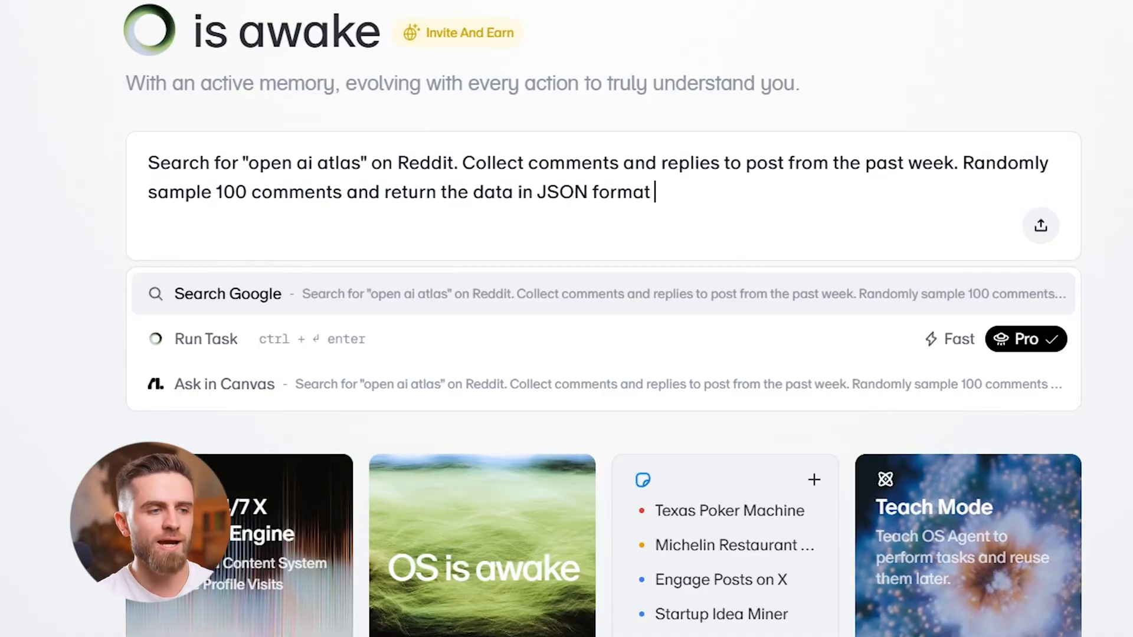
{"action": "type", "text": "in a separate file named \"comment"}
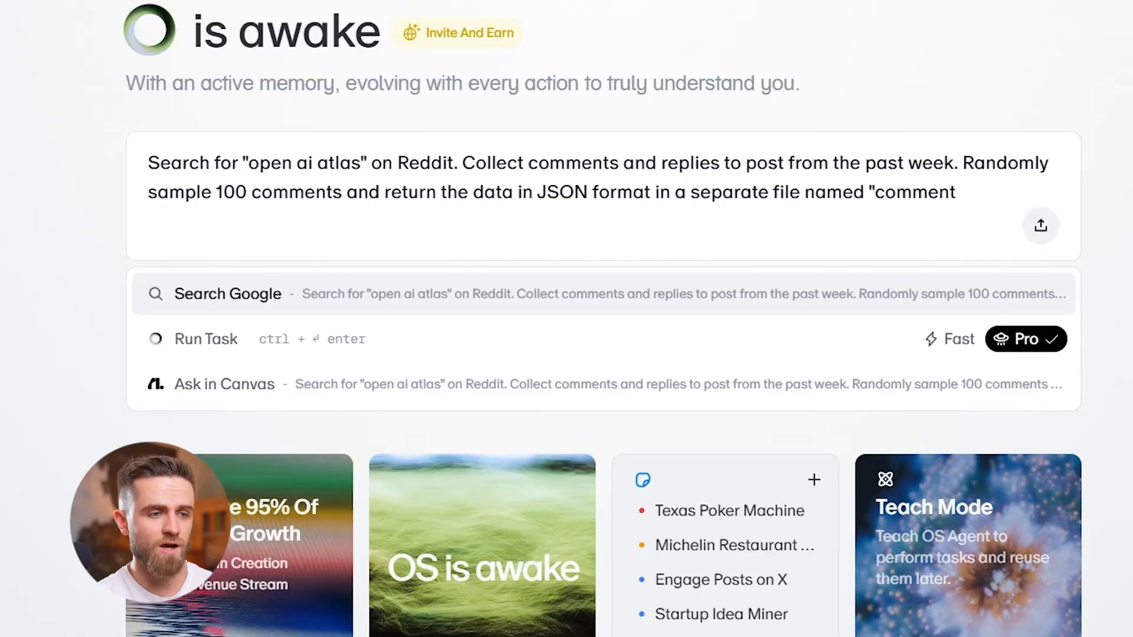
{"action": "left_click", "coordinate": [206, 339]}
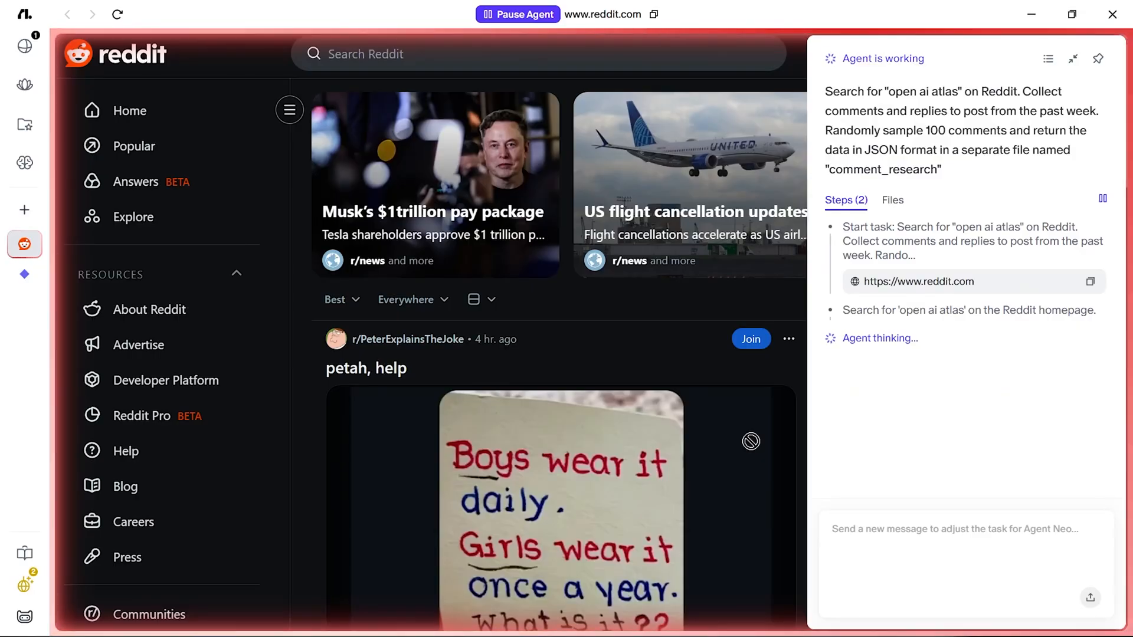
Let the agent search Reddit for 'open ai atlas', extract comments, and view comment_research.json from Files.
{"action": "type", "text": "open ai atlas"}
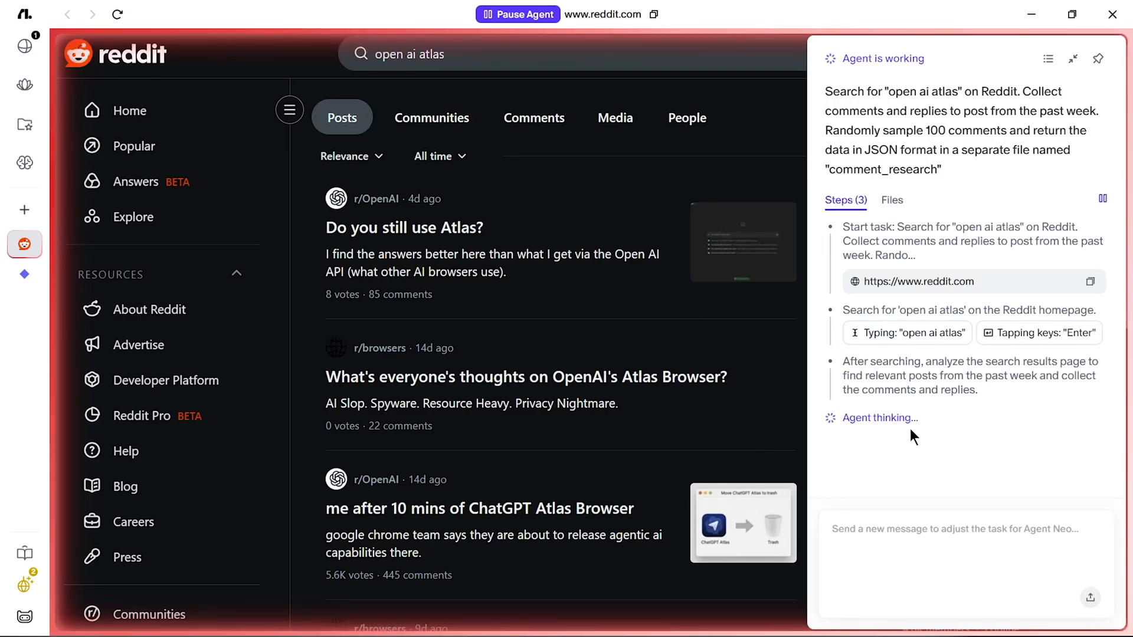
{"action": "left_click", "coordinate": [432, 156]}
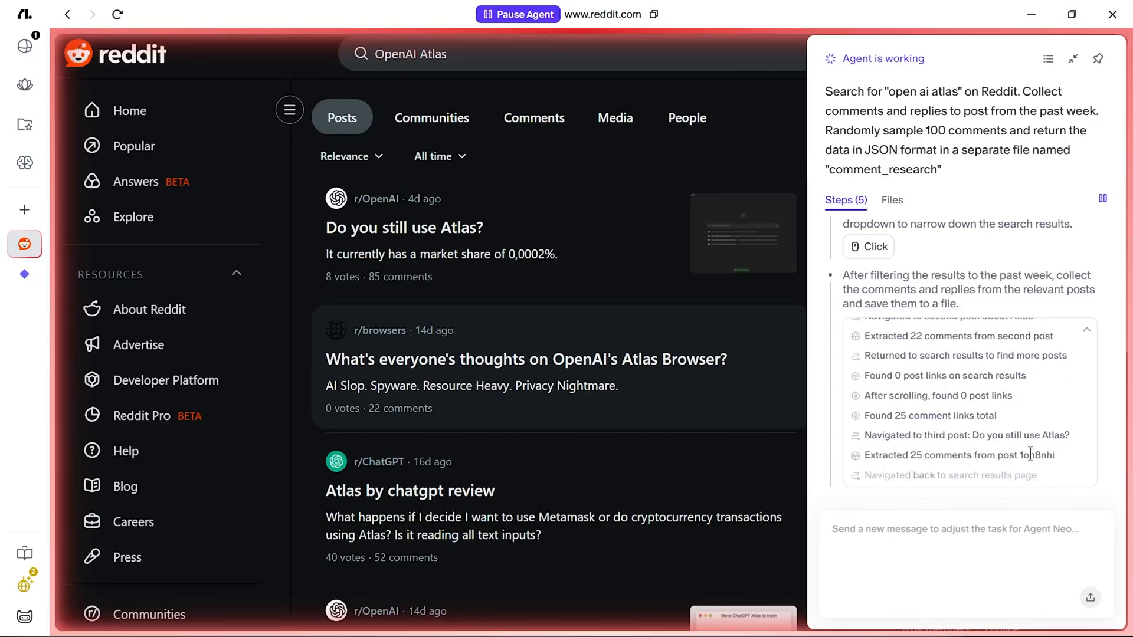
{"action": "left_click", "coordinate": [410, 491]}
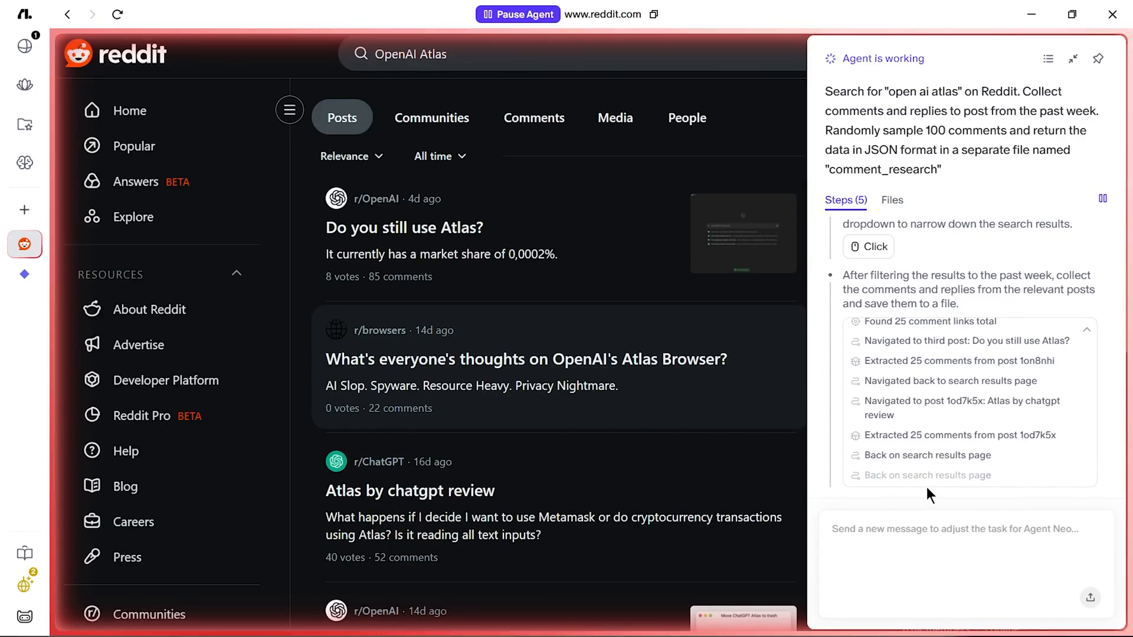
{"action": "left_click", "coordinate": [409, 490]}
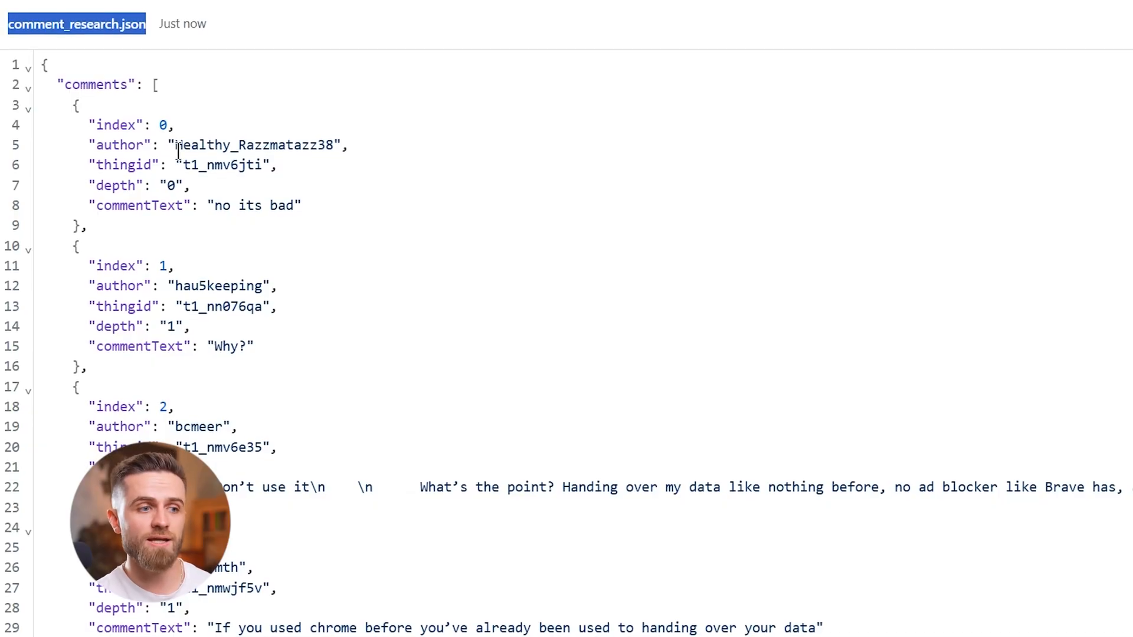
Review the JSON entries and send a follow-up asking for a sentiment analysis of the comments.
{"action": "double_click", "coordinate": [256, 139]}
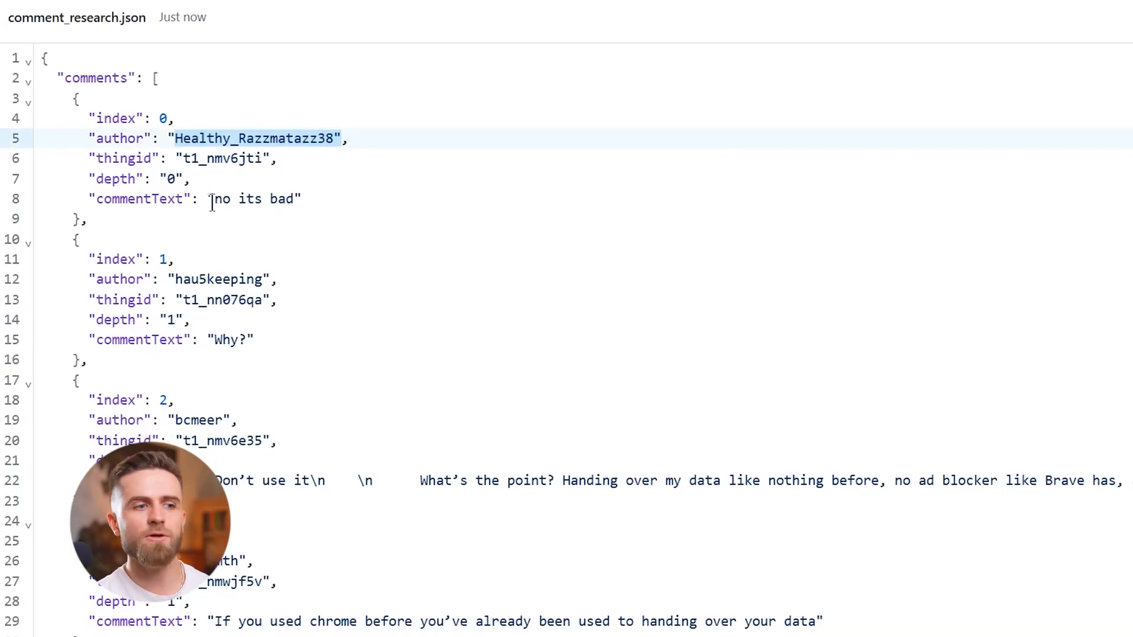
{"action": "scroll", "scroll_direction": "down", "scroll_amount": 3}
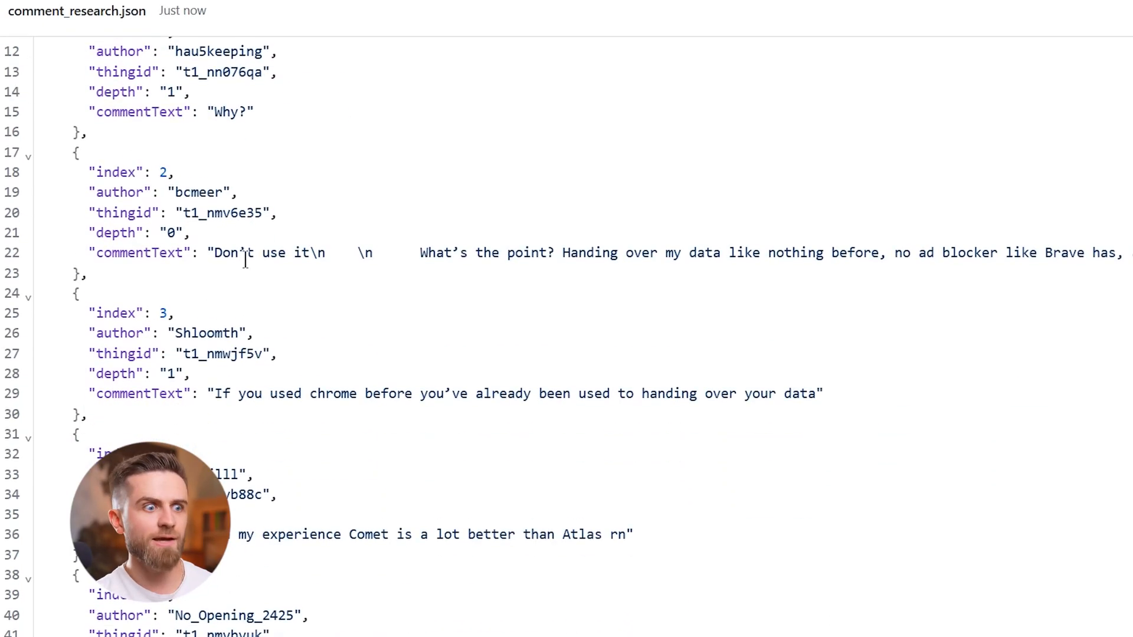
{"action": "scroll", "scroll_direction": "down", "scroll_amount": 3}
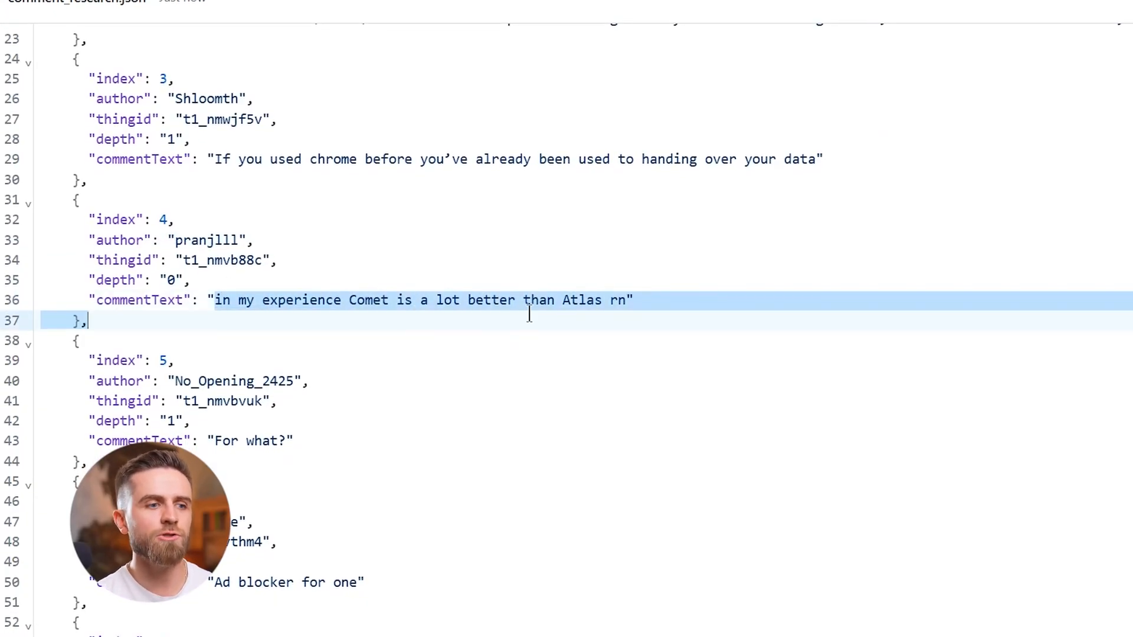
{"action": "scroll", "scroll_direction": "down", "scroll_amount": 3}
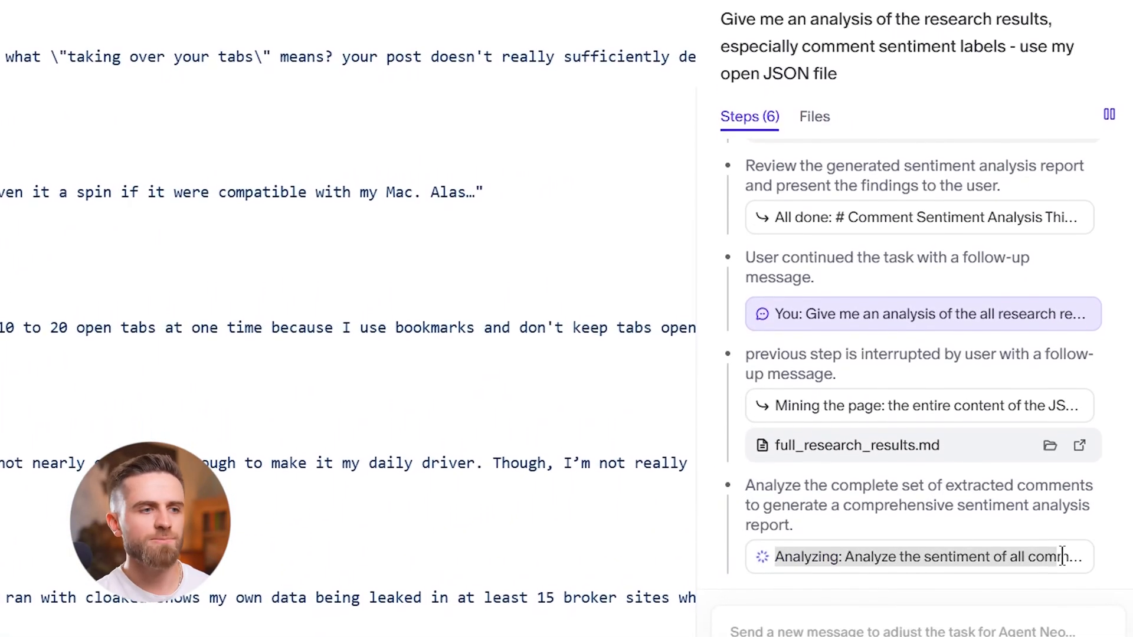
Scroll through Agent Neo's sentiment report with per-comment labels in the side panel.
{"action": "scroll", "scroll_direction": "down", "scroll_amount": 3}
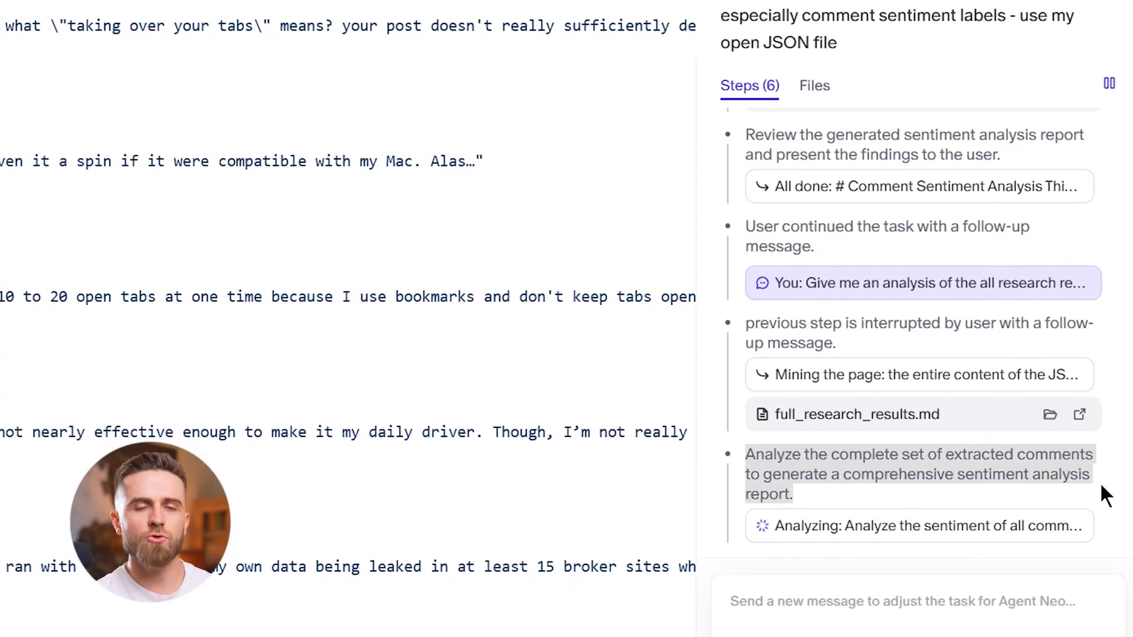
{"action": "scroll", "scroll_direction": "down", "scroll_amount": 3}
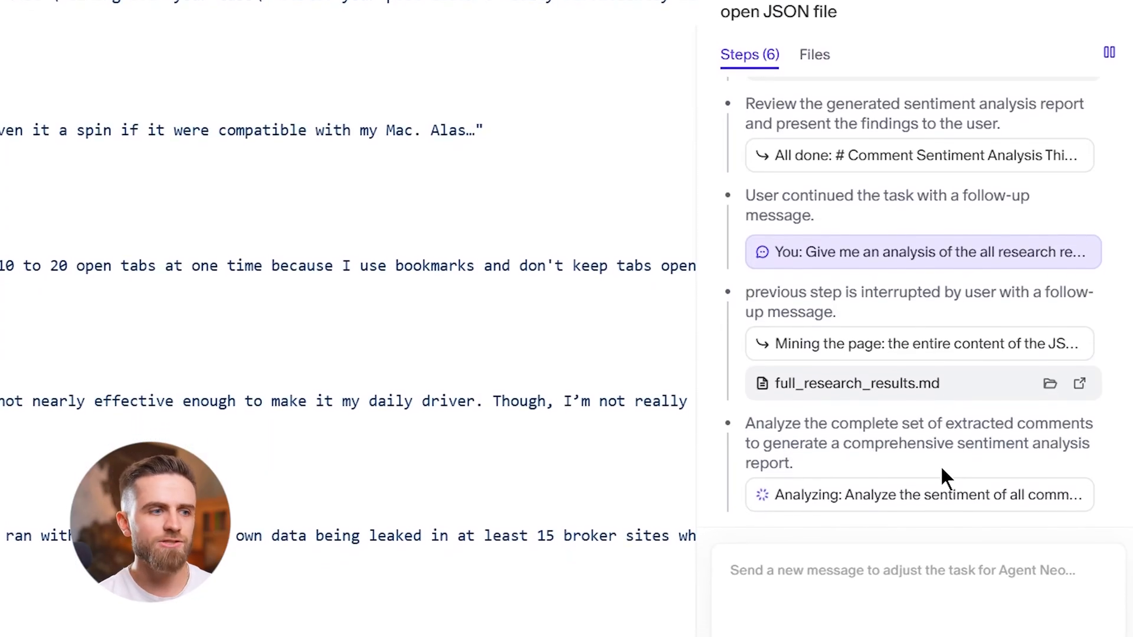
{"action": "scroll", "scroll_direction": "down", "scroll_amount": 3}
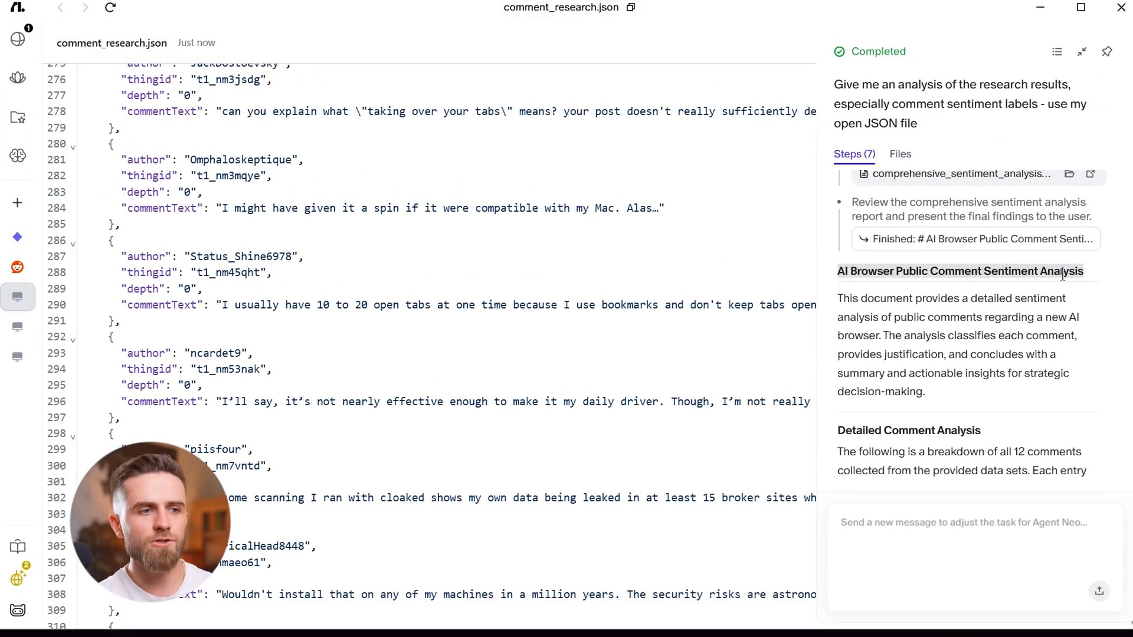
{"action": "scroll", "scroll_direction": "down", "scroll_amount": 3}
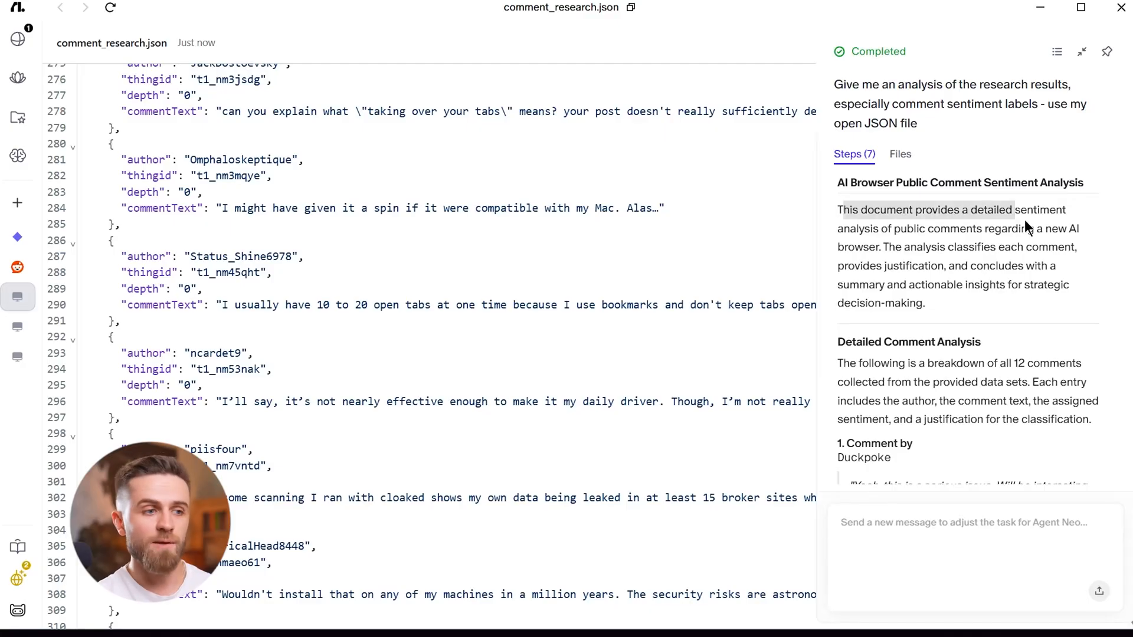
{"action": "scroll", "scroll_direction": "down", "scroll_amount": 3}
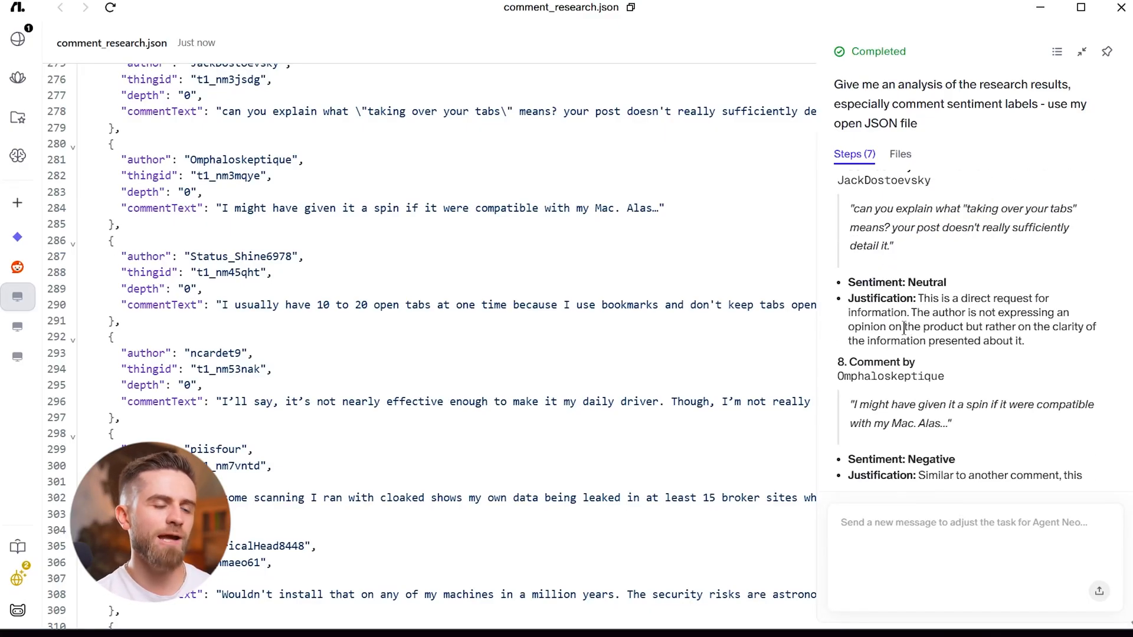
{"action": "scroll", "scroll_direction": "down", "scroll_amount": 3}
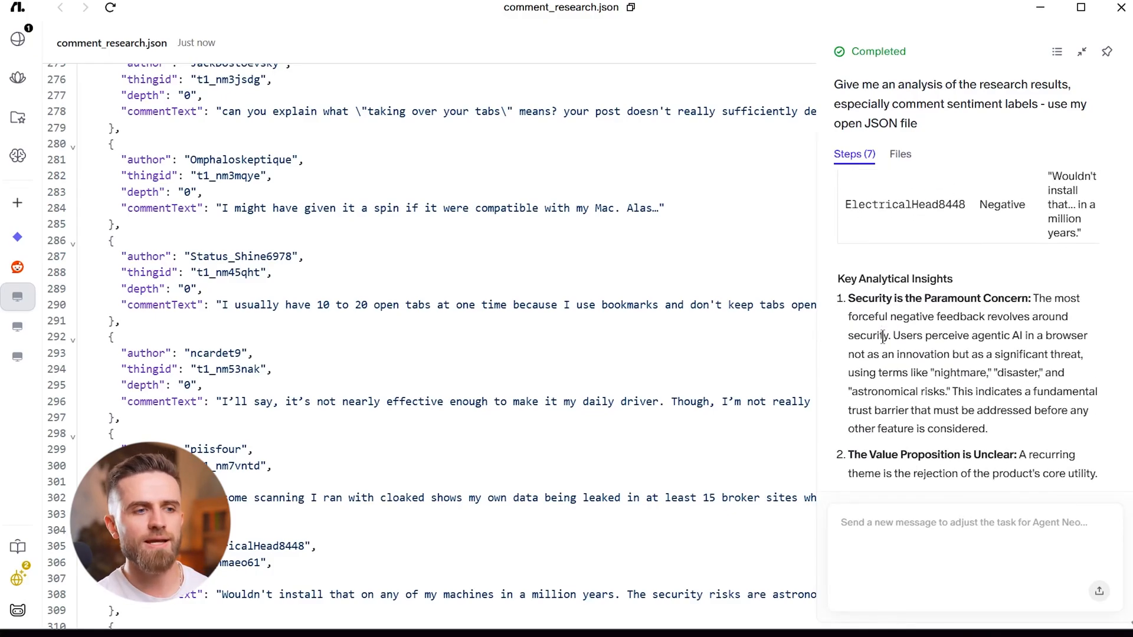
{"action": "scroll", "scroll_direction": "down", "scroll_amount": 3}
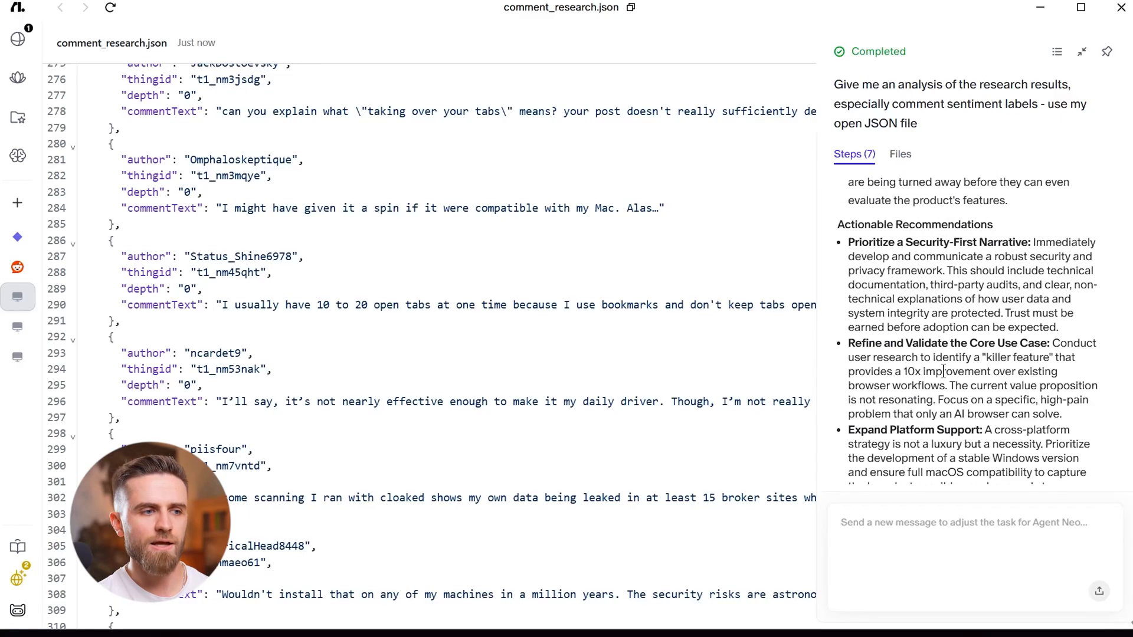
{"action": "scroll", "scroll_direction": "down", "scroll_amount": 3}
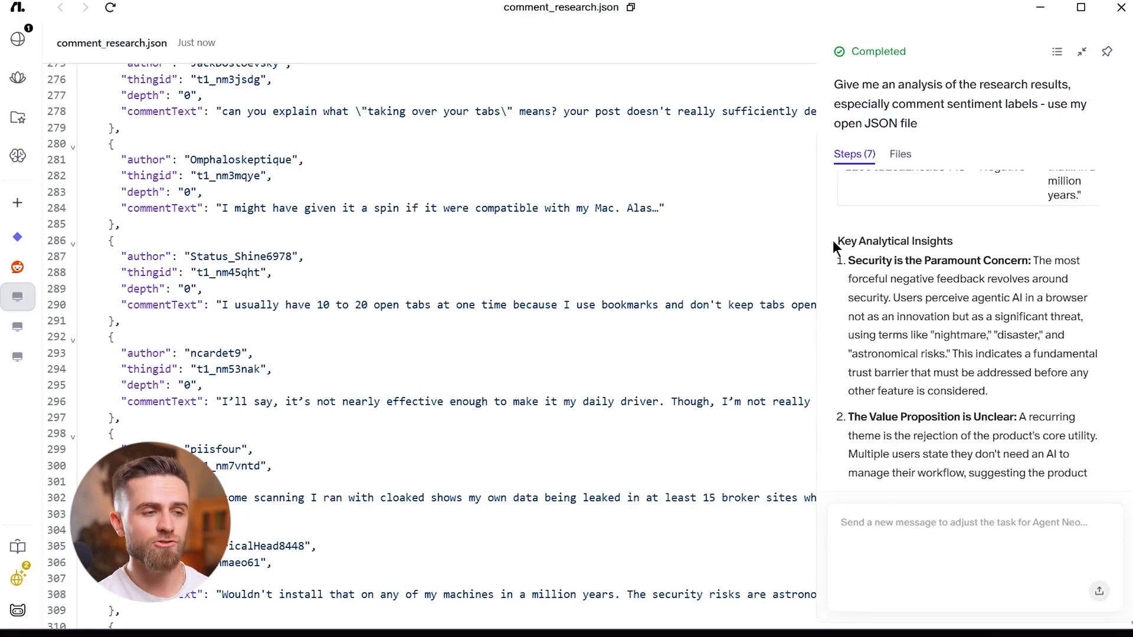
Highlight the 'Security is the Paramount Concern' insight and read the recommendations.
{"action": "left_click_drag", "start_coordinate": [848, 261], "coordinate": [1069, 279]}
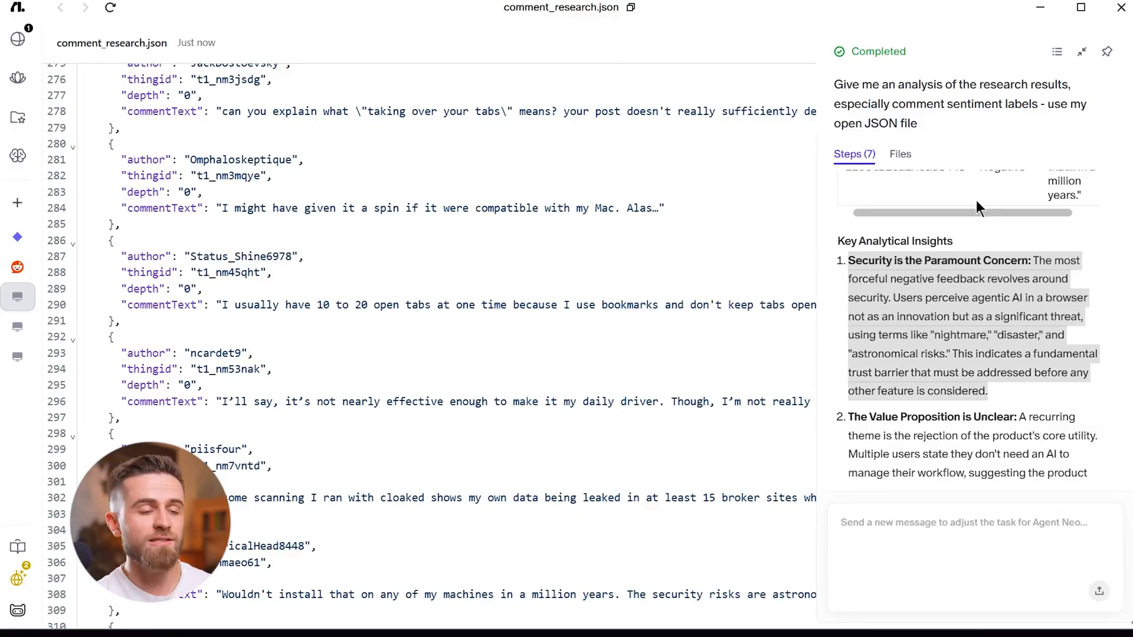
{"action": "scroll", "scroll_direction": "down", "scroll_amount": 3}
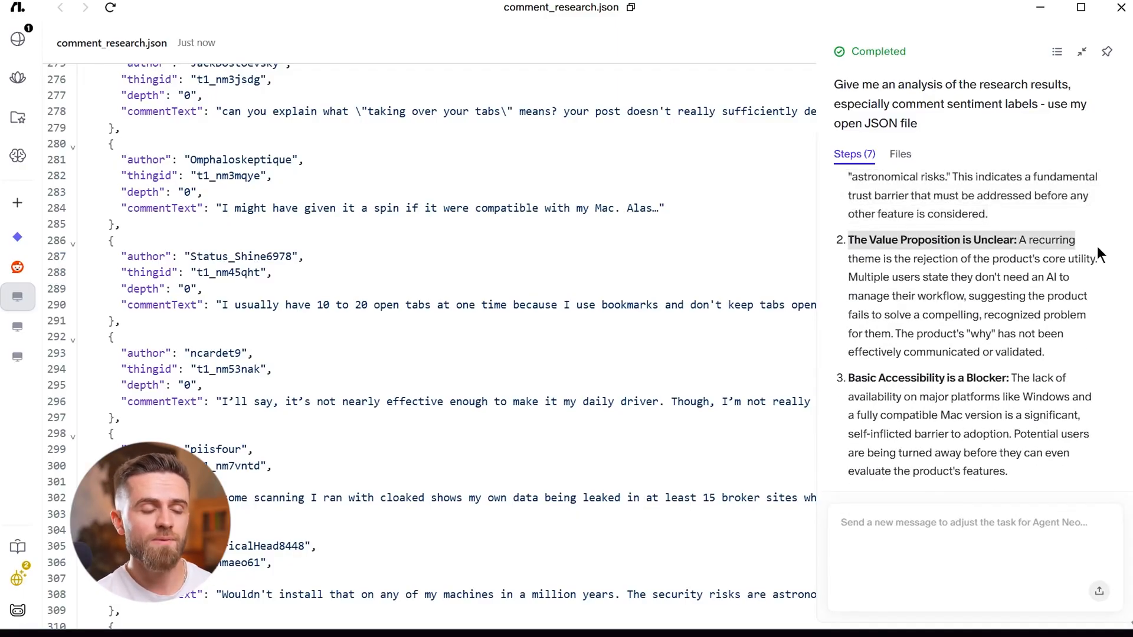
{"action": "scroll", "scroll_direction": "down", "scroll_amount": 3}
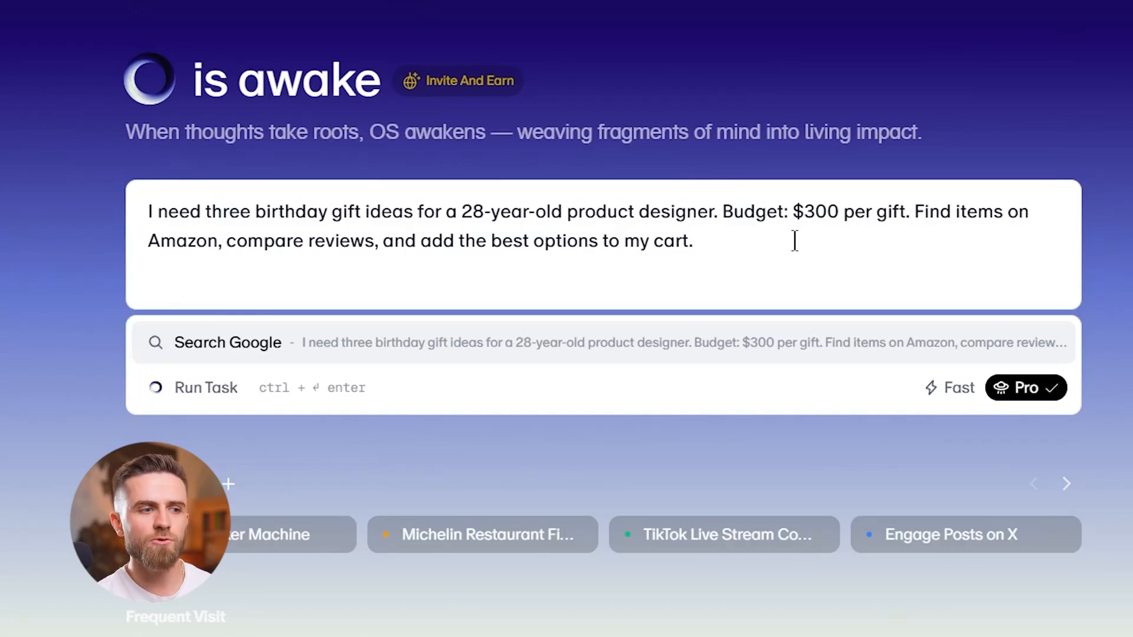
Complete the gift request with 'Wacom tablet' and let the agent fill the Amazon cart totalling $301.36.
{"action": "left_click", "coordinate": [205, 388]}
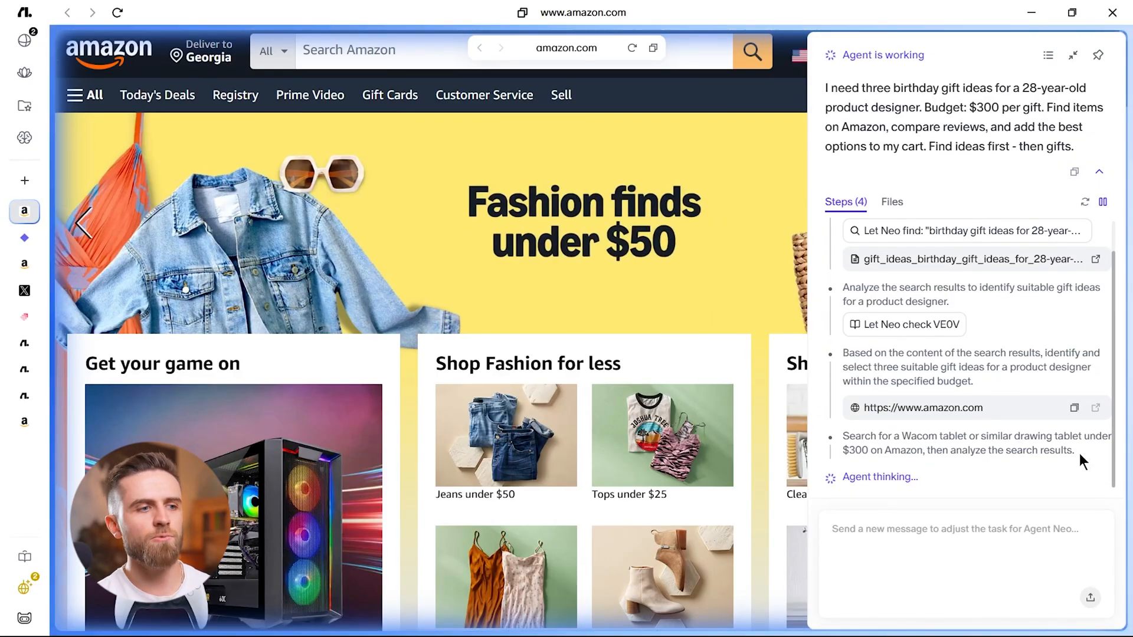
{"action": "type", "text": "Wacom tablet und"}
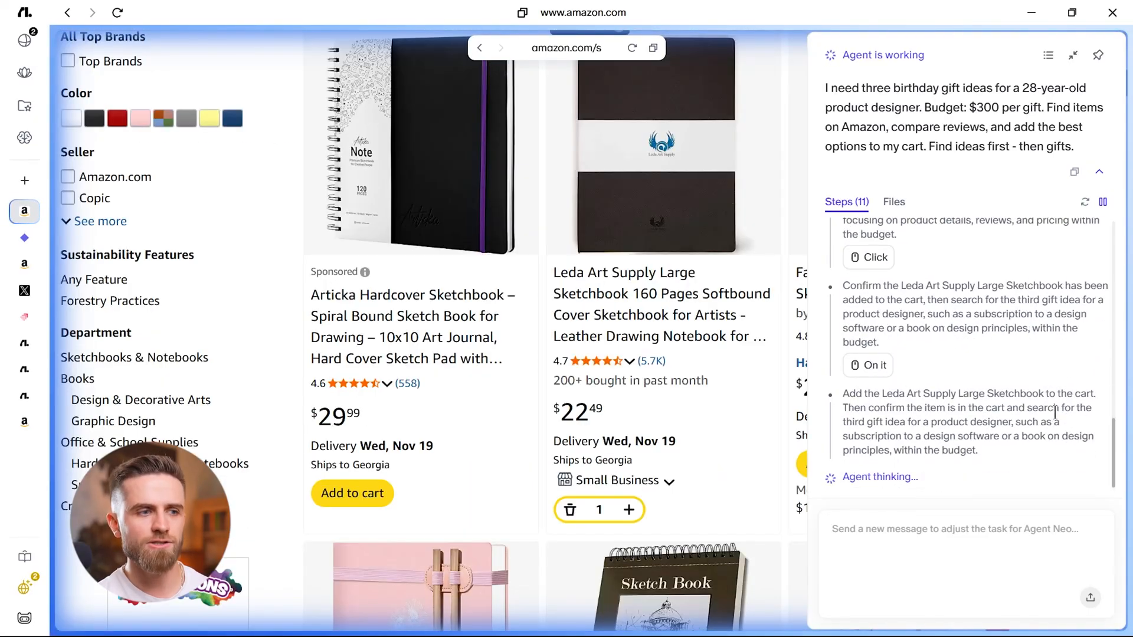
{"action": "mouse_move", "coordinate": [1082, 489]}
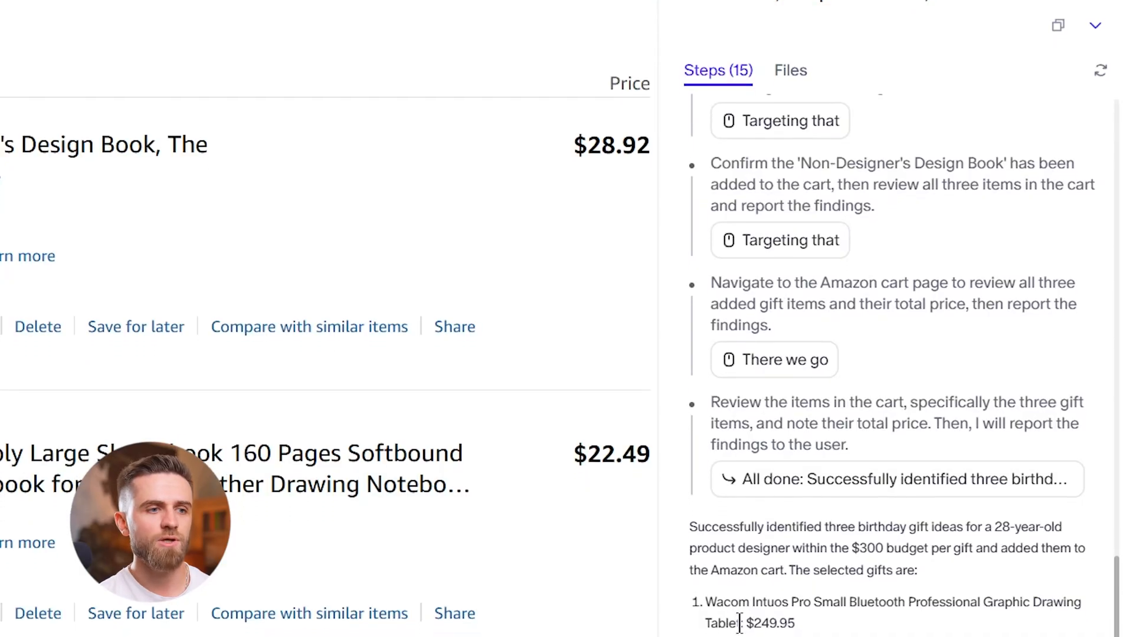
{"action": "scroll", "scroll_direction": "down", "scroll_amount": 3}
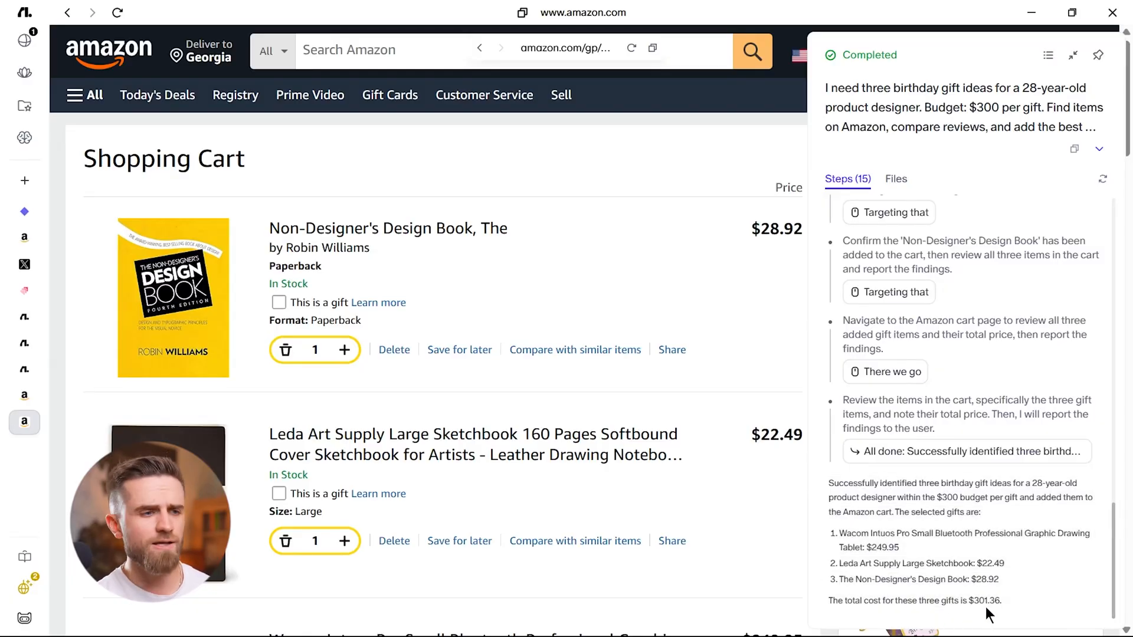
{"action": "mouse_move", "coordinate": [1003, 548]}
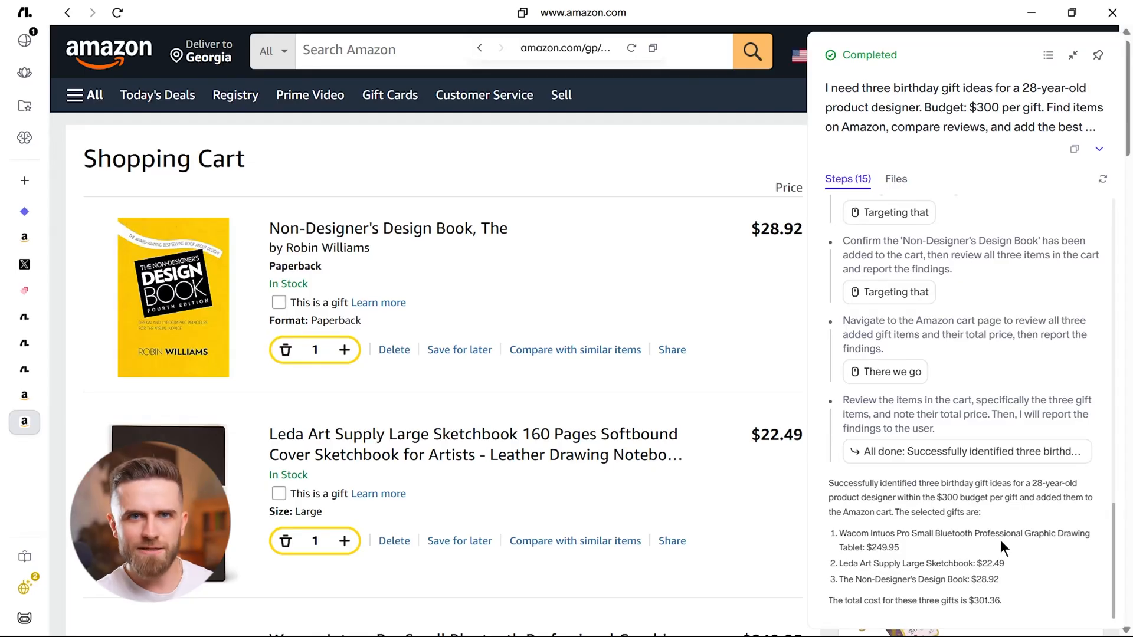
Review the design book, sketchbook and Wacom tablet in the cart, then return to the start page.
{"action": "scroll", "scroll_direction": "down", "scroll_amount": 3}
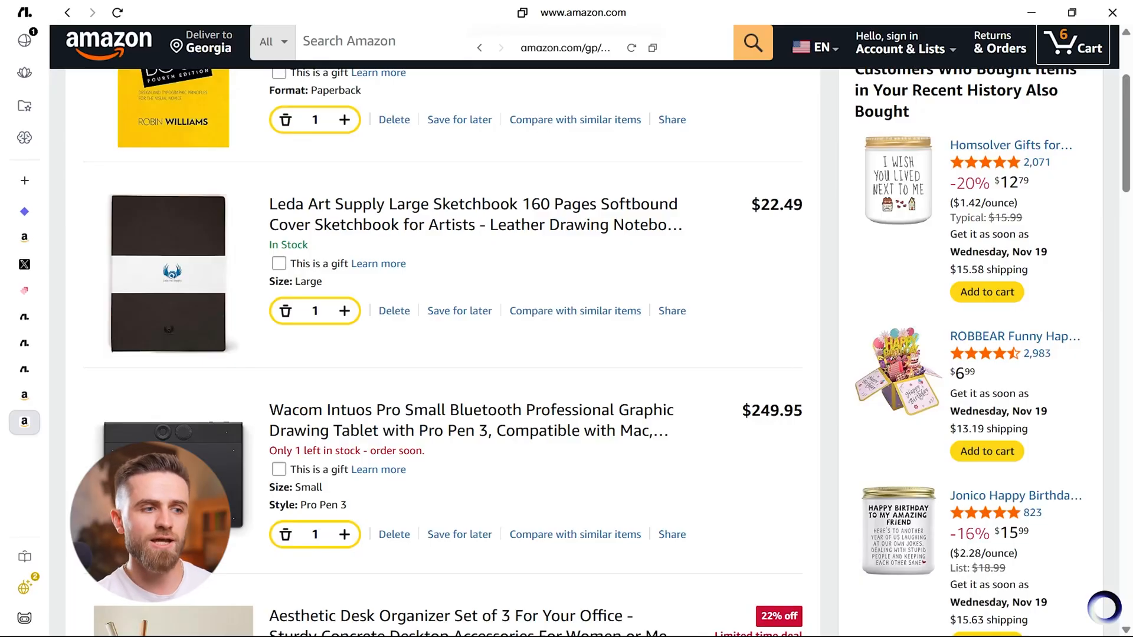
{"action": "scroll", "scroll_direction": "up", "scroll_amount": 3}
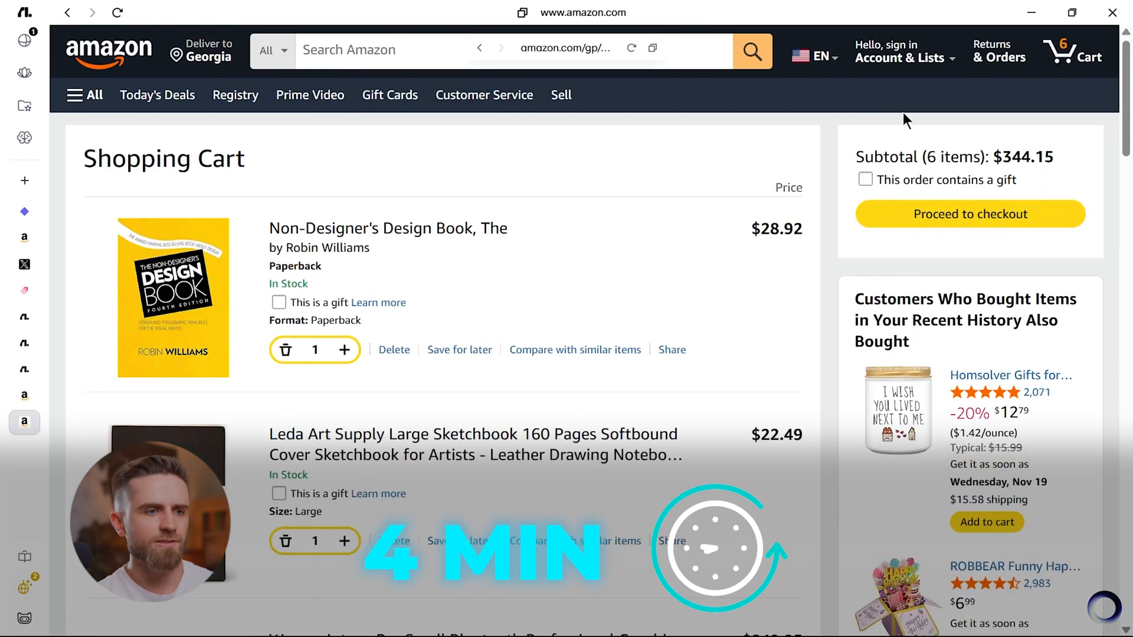
{"action": "scroll", "scroll_direction": "down", "scroll_amount": 3}
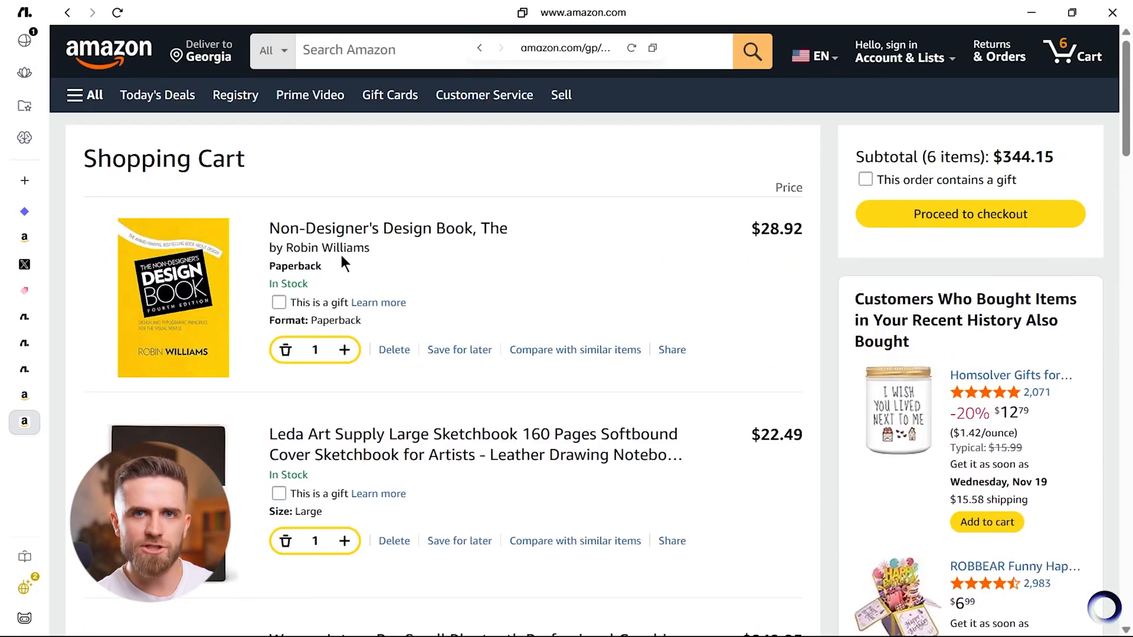
{"action": "left_click", "coordinate": [278, 302]}
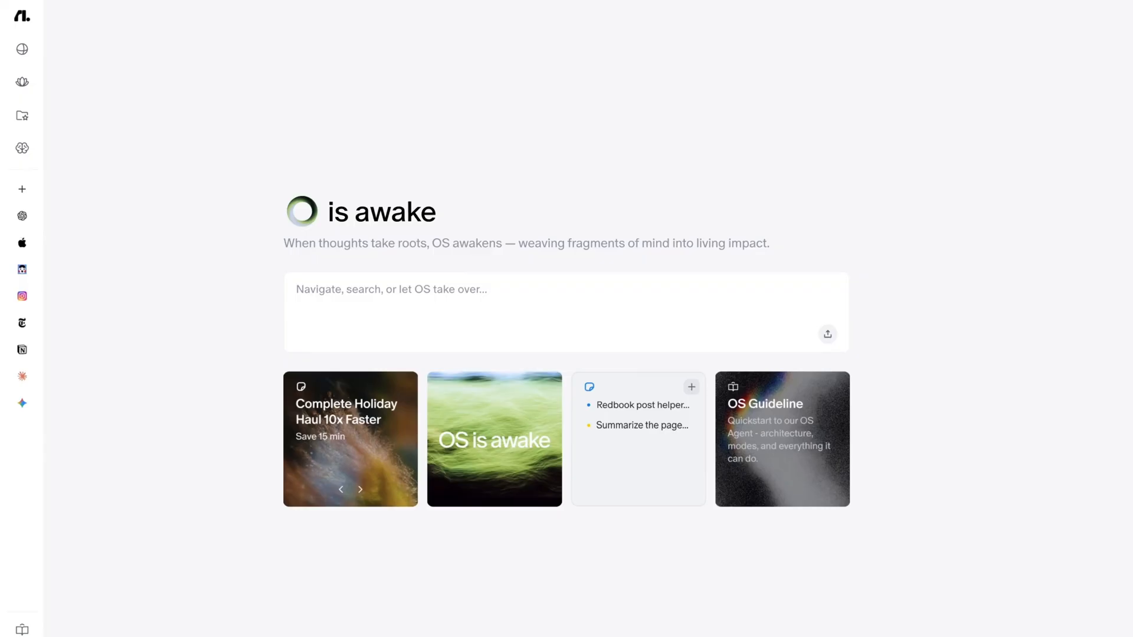
Start a new agent request for a Veo3 ASMR memory foam cube video uploaded to YouTube.
{"action": "left_click", "coordinate": [21, 148]}
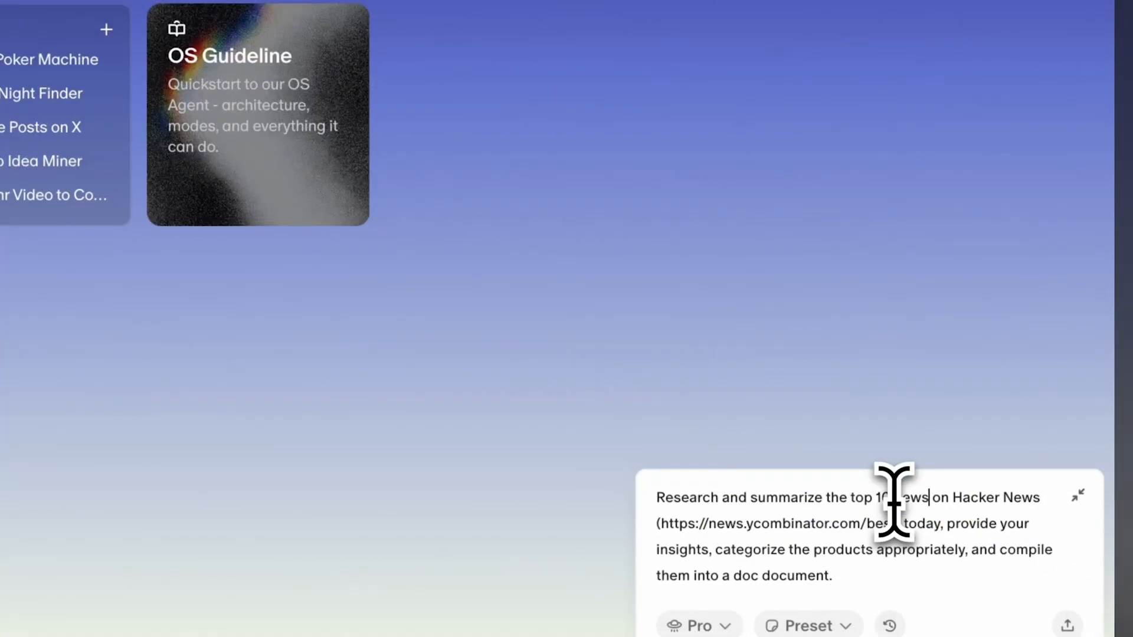
{"action": "left_click", "coordinate": [1068, 624]}
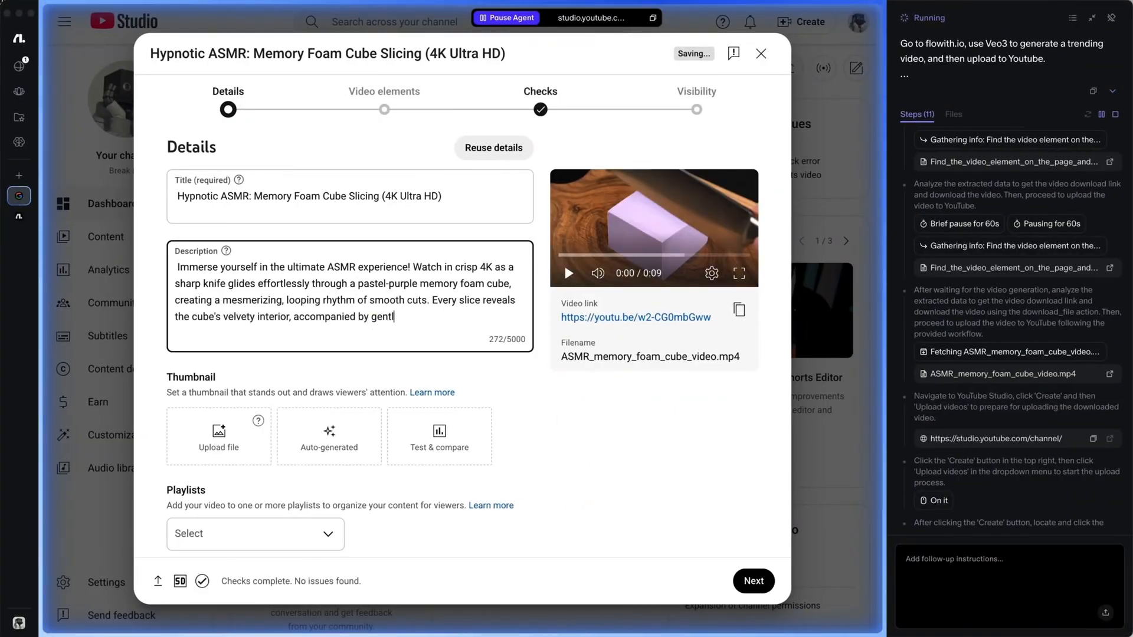
Mark the video 'No, it's not made for kids' and continue the upload as private.
{"action": "left_click", "coordinate": [175, 422]}
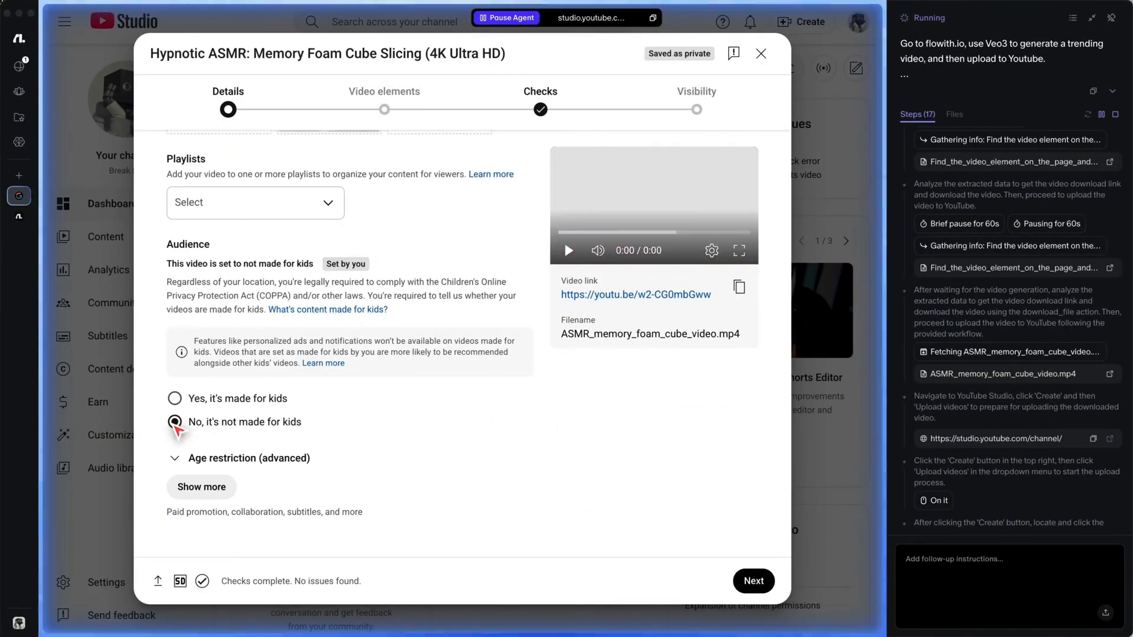
{"action": "left_click", "coordinate": [753, 581]}
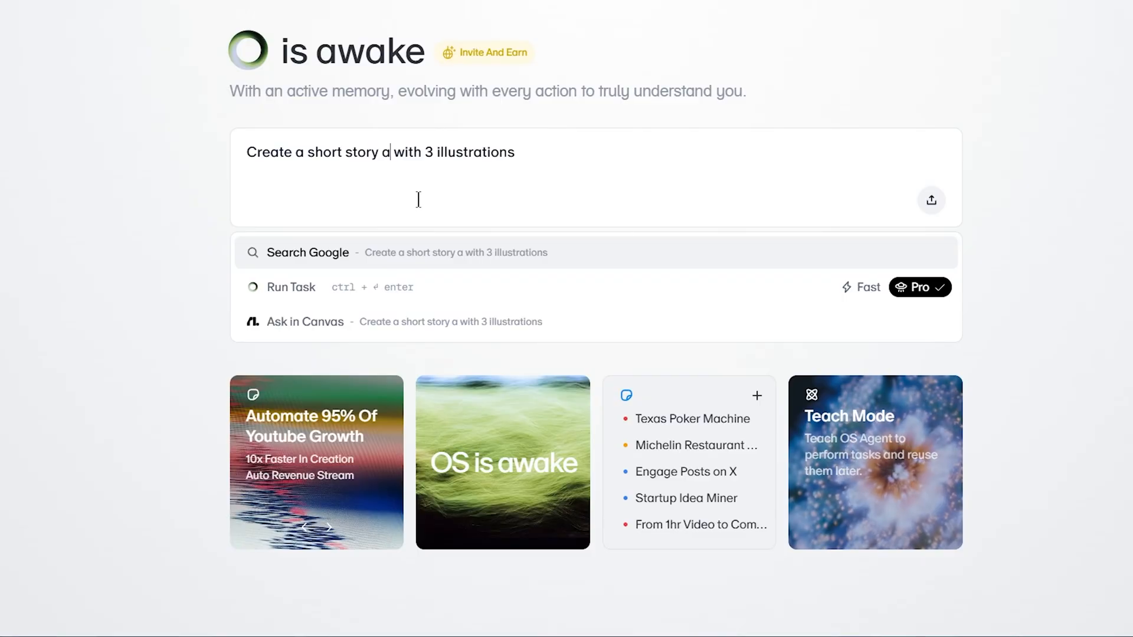
Enter the wolf-and-rabbit story prompt, then delete one illustration node and confirm.
{"action": "type", "text": "bout Wolf an"}
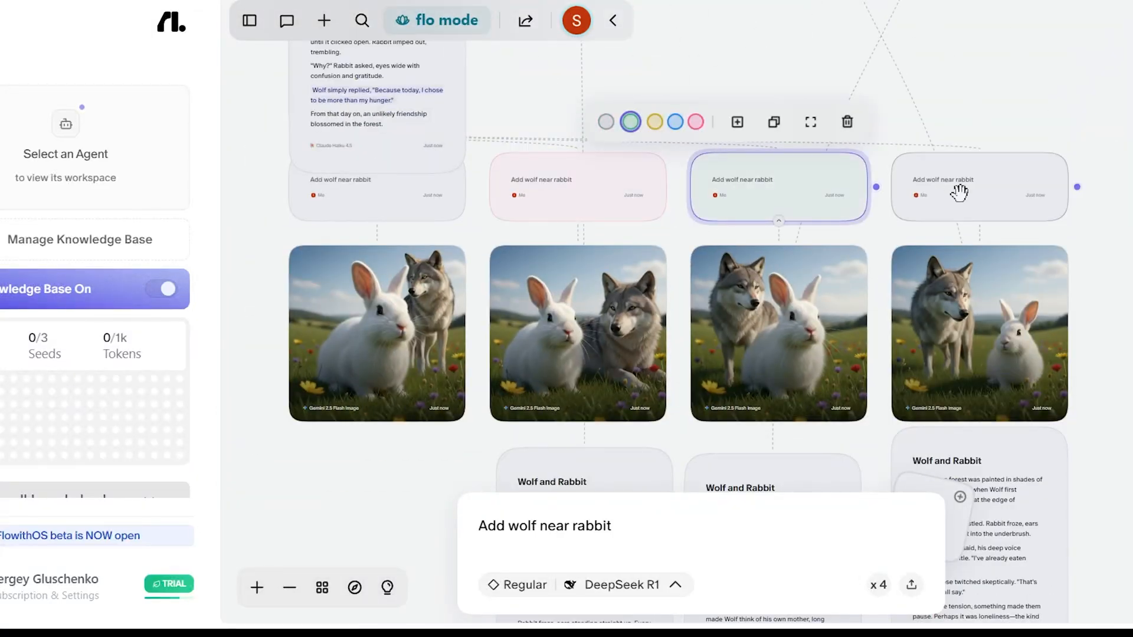
{"action": "left_click", "coordinate": [846, 122]}
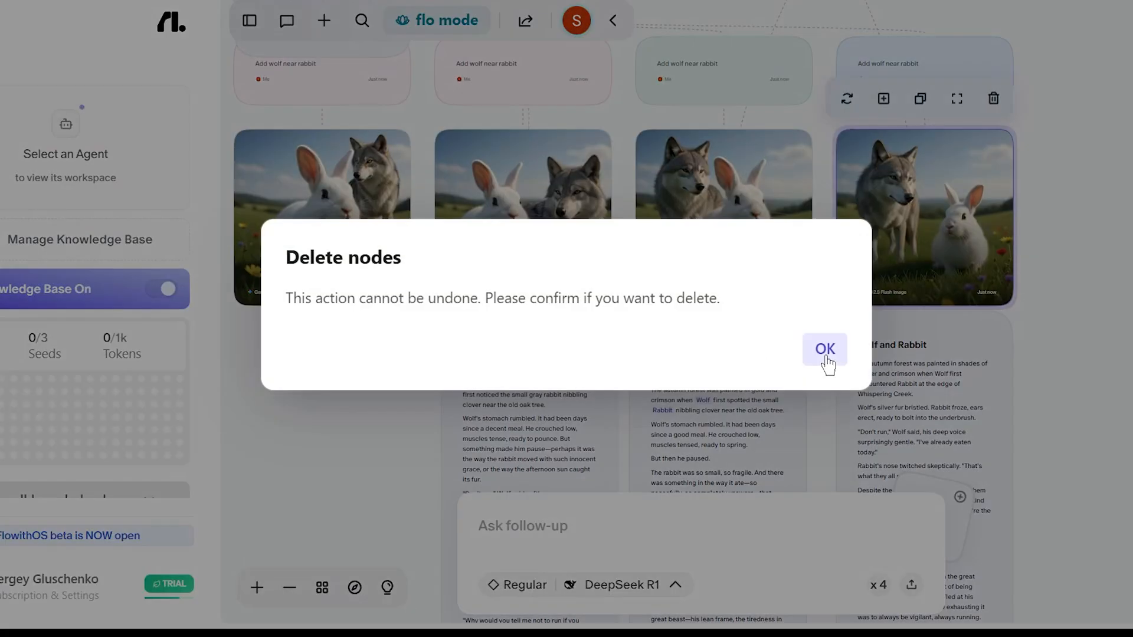
{"action": "left_click", "coordinate": [824, 349]}
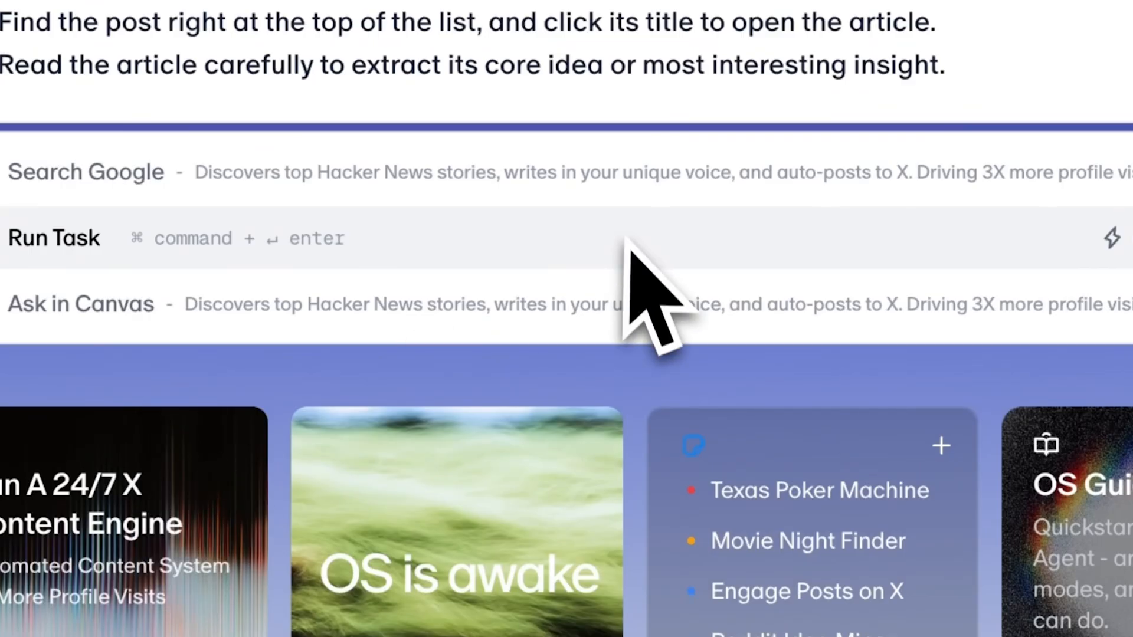
Run the Hacker News auto-posting task and relaunch flowithOS Beta from the Dock.
{"action": "left_click", "coordinate": [55, 238]}
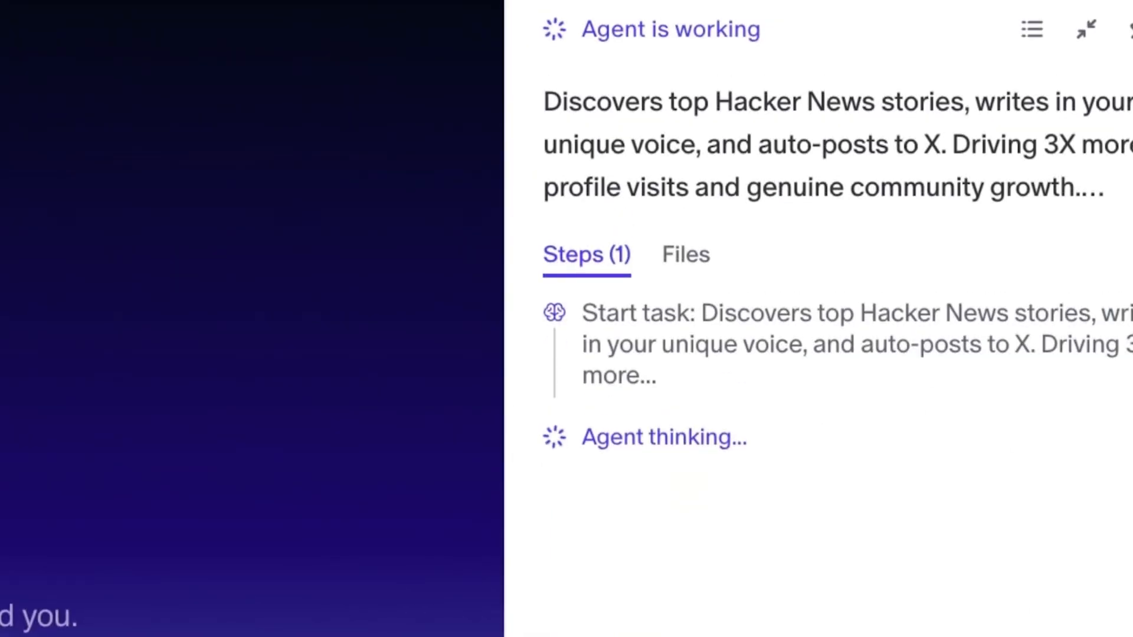
{"action": "left_click", "coordinate": [690, 254]}
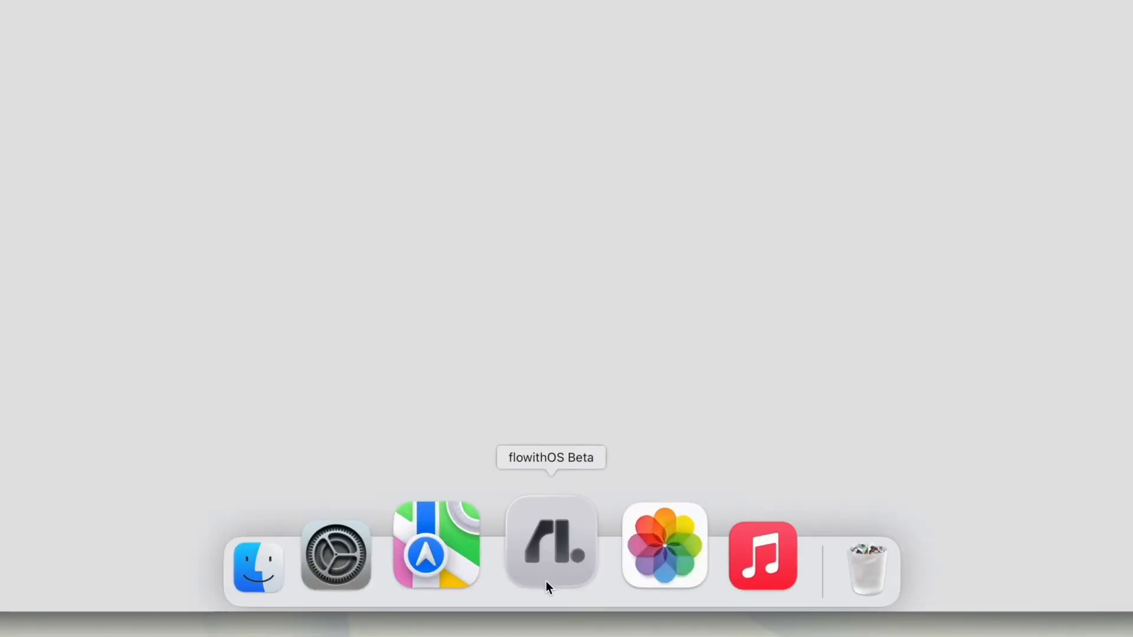
{"action": "left_click", "coordinate": [549, 545]}
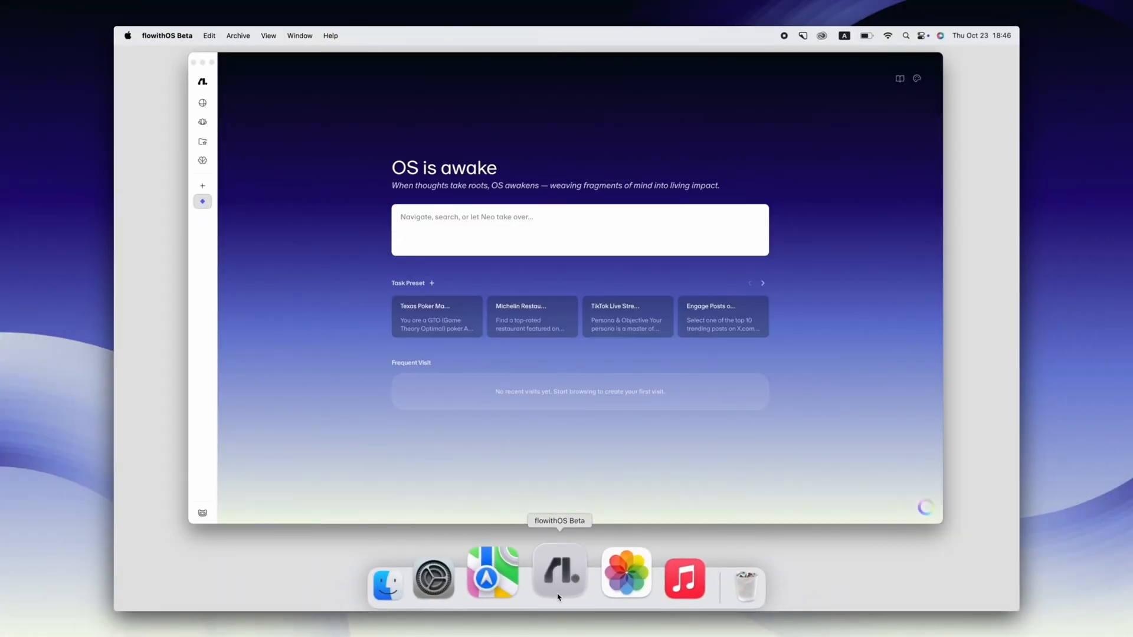